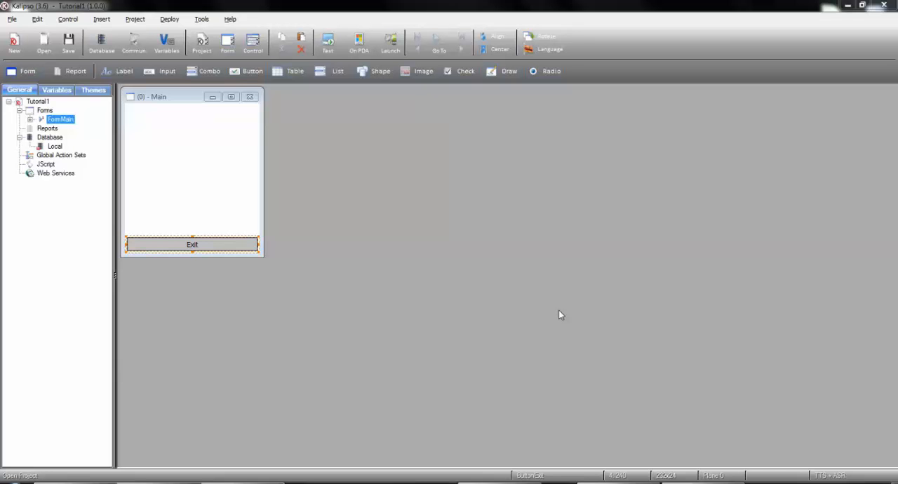
{"action": "mouse_move", "coordinate": [566, 317]}
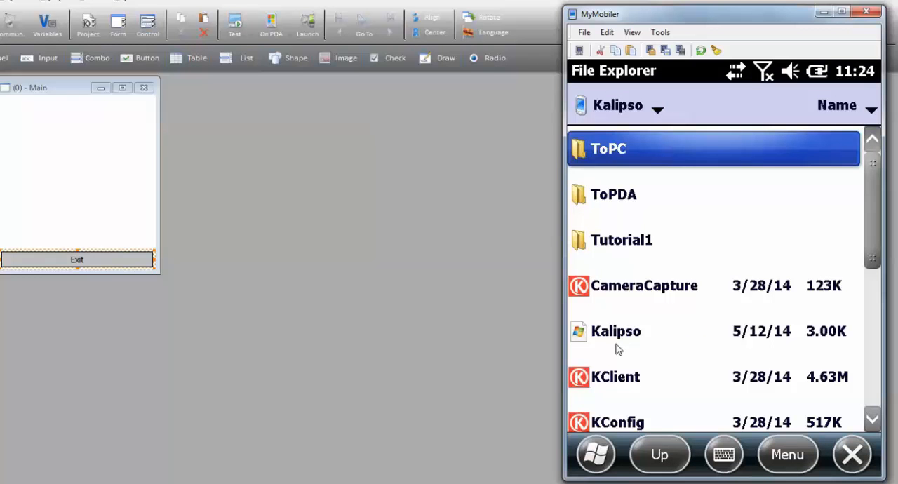
{"action": "mouse_move", "coordinate": [620, 384]}
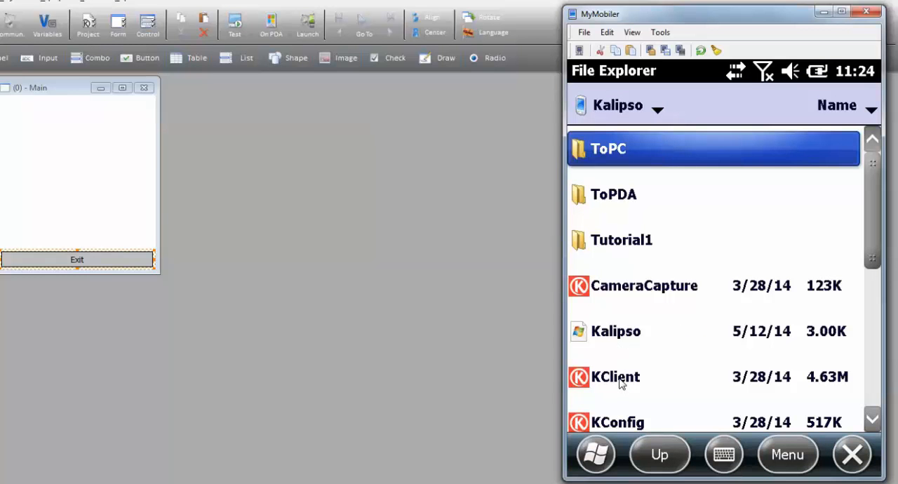
- Launch KClient from the device's Kalipso folder and create a Tutorial1 shortcut, confirming the prompts
{"action": "left_click", "coordinate": [615, 376]}
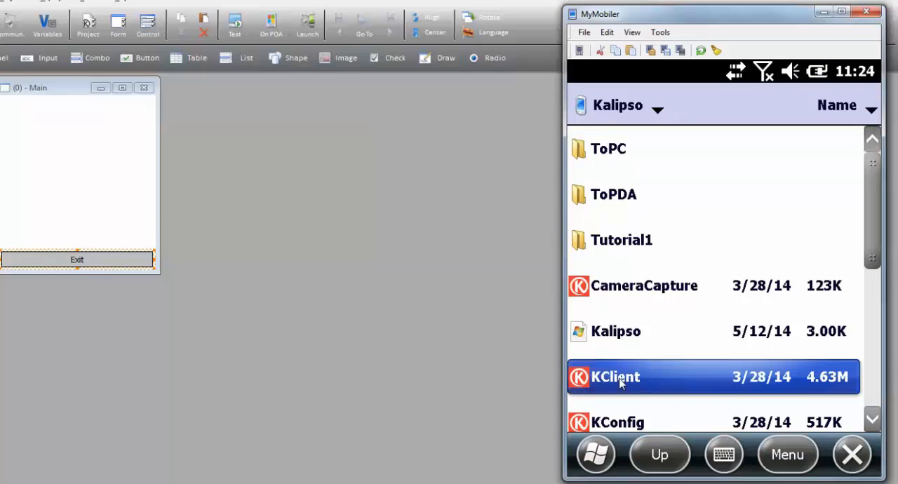
{"action": "double_click", "coordinate": [616, 376]}
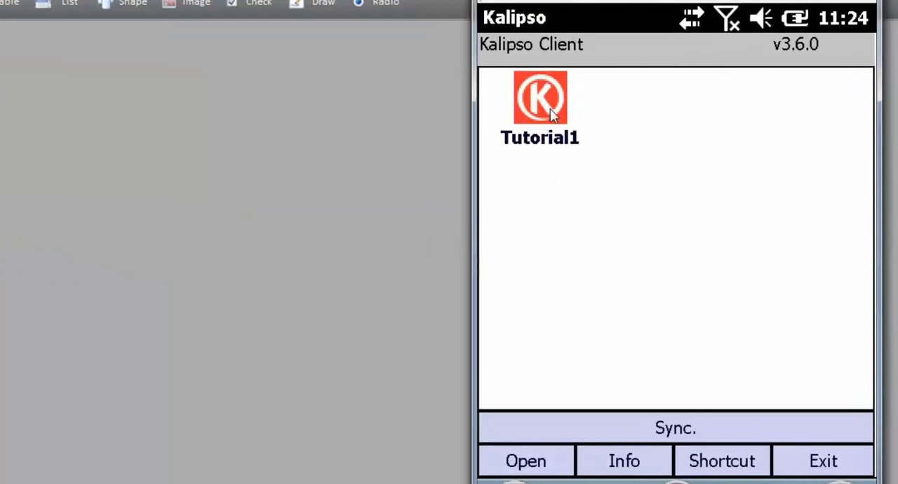
{"action": "left_click", "coordinate": [721, 460]}
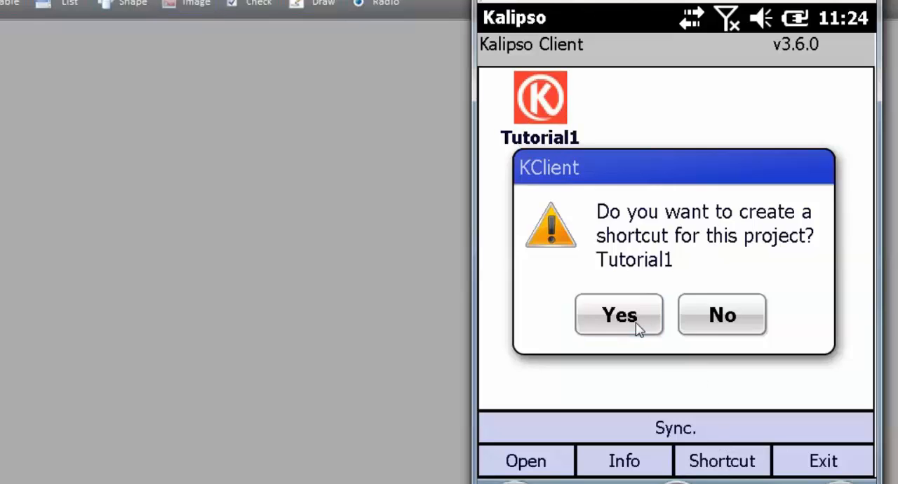
{"action": "left_click", "coordinate": [617, 314]}
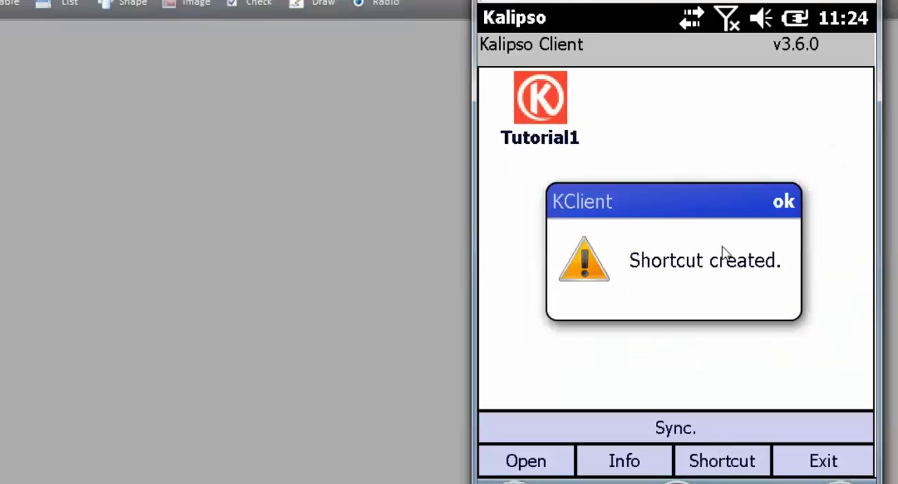
{"action": "mouse_move", "coordinate": [763, 232]}
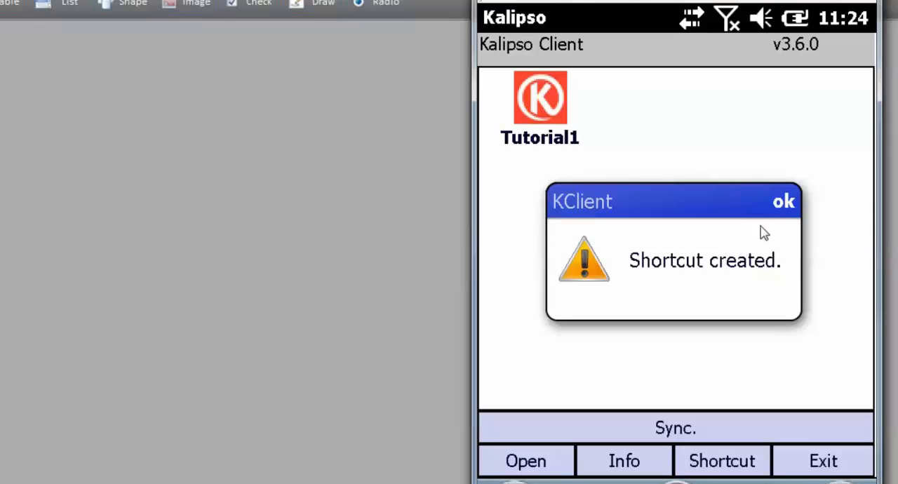
{"action": "left_click", "coordinate": [783, 202]}
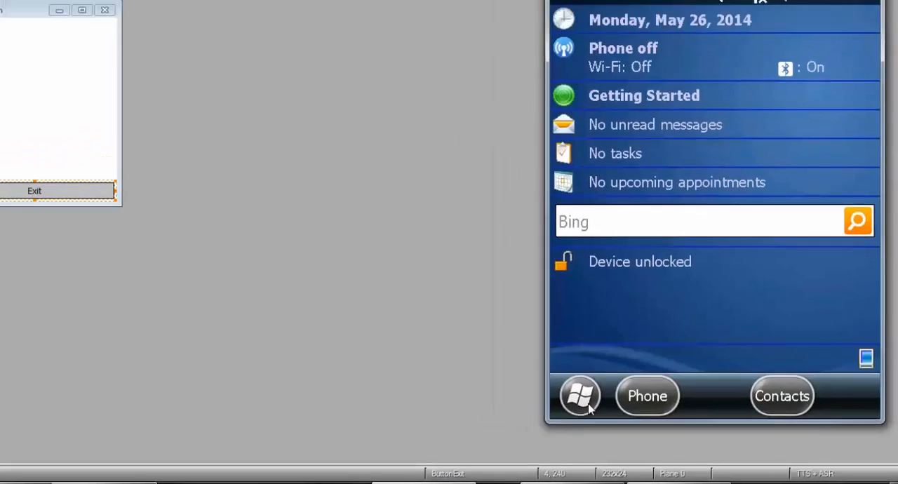
- Run Tutorial1 from the device's program list, view its Main form, then exit it
{"action": "left_click", "coordinate": [580, 395]}
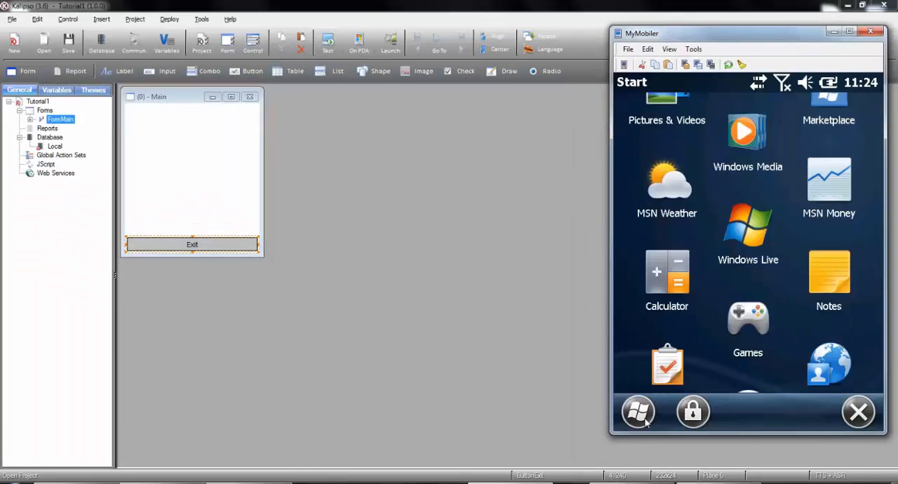
{"action": "scroll", "scroll_direction": "down", "scroll_amount": 3}
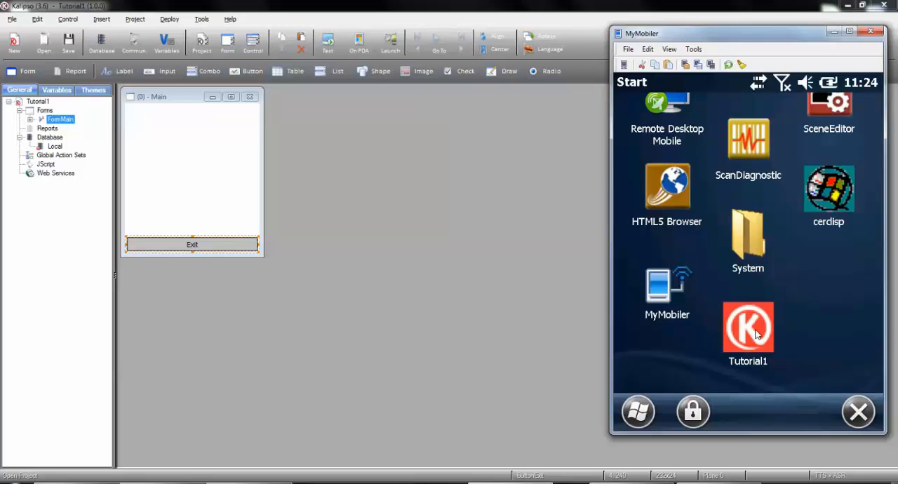
{"action": "left_click", "coordinate": [748, 329]}
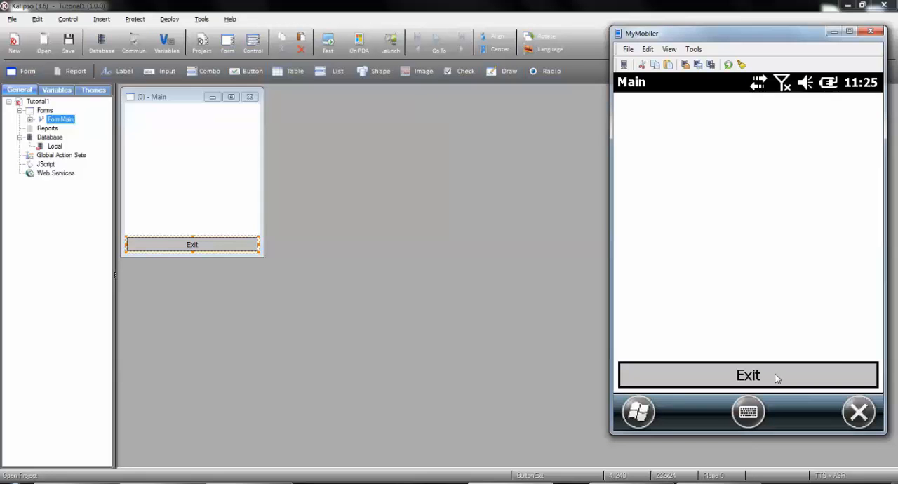
{"action": "left_click", "coordinate": [746, 374]}
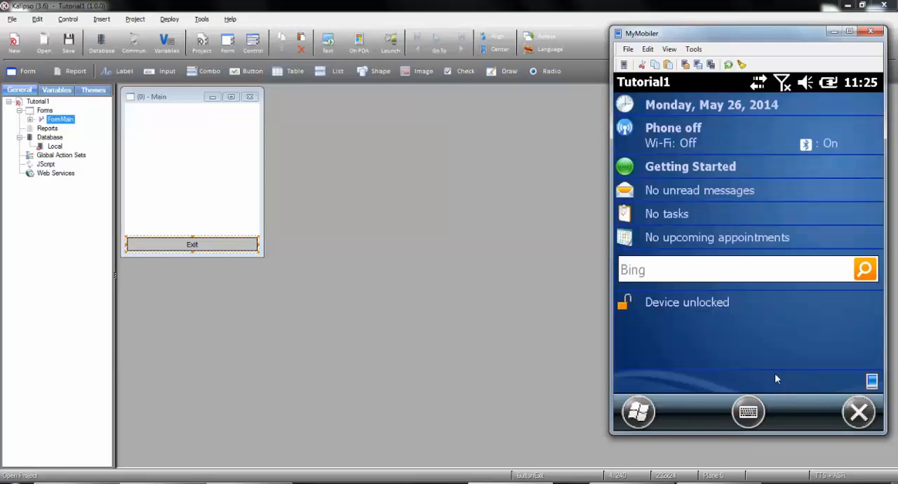
- Generate the Tutorial1 project folder for Windows Mobile and view the resulting Kalipso deploy folder
{"action": "left_click", "coordinate": [869, 31]}
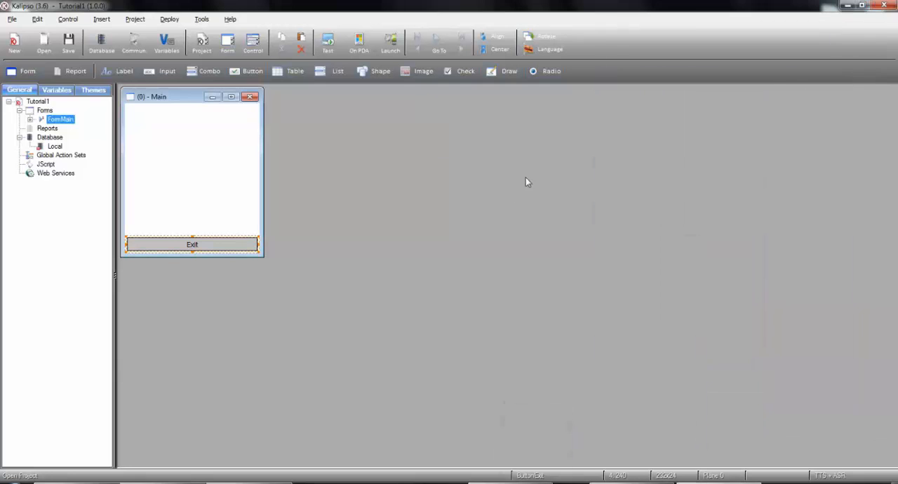
{"action": "mouse_move", "coordinate": [443, 202]}
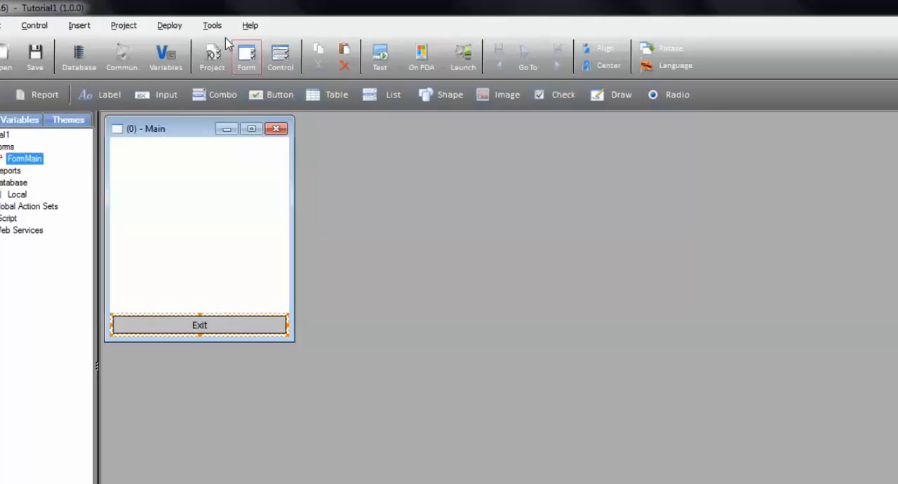
{"action": "left_click", "coordinate": [168, 25]}
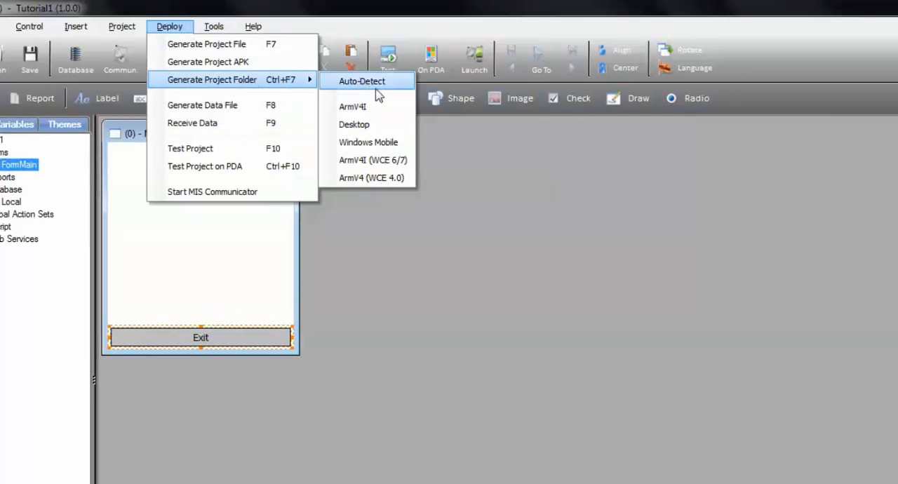
{"action": "mouse_move", "coordinate": [367, 142]}
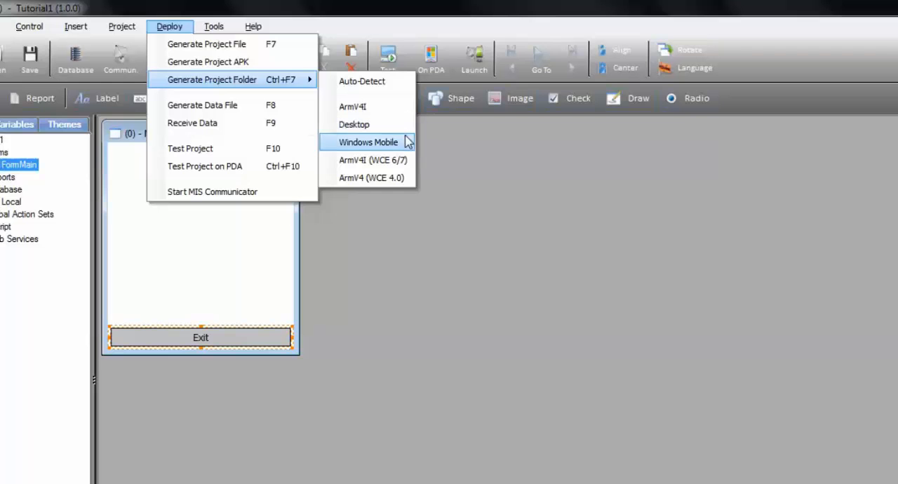
{"action": "left_click", "coordinate": [367, 141]}
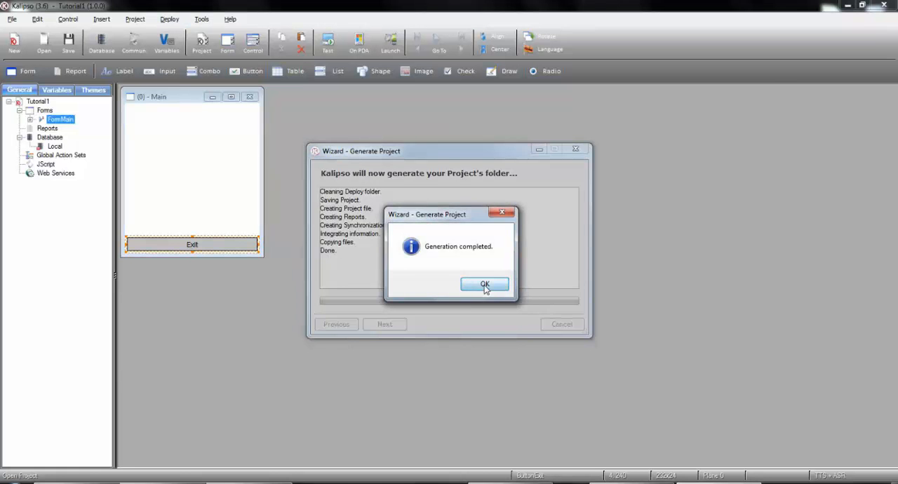
{"action": "left_click", "coordinate": [484, 284]}
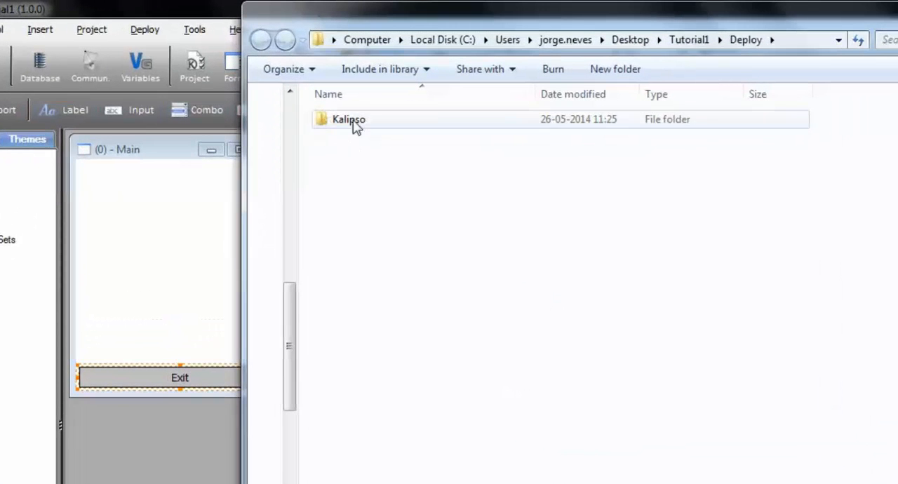
{"action": "double_click", "coordinate": [348, 118]}
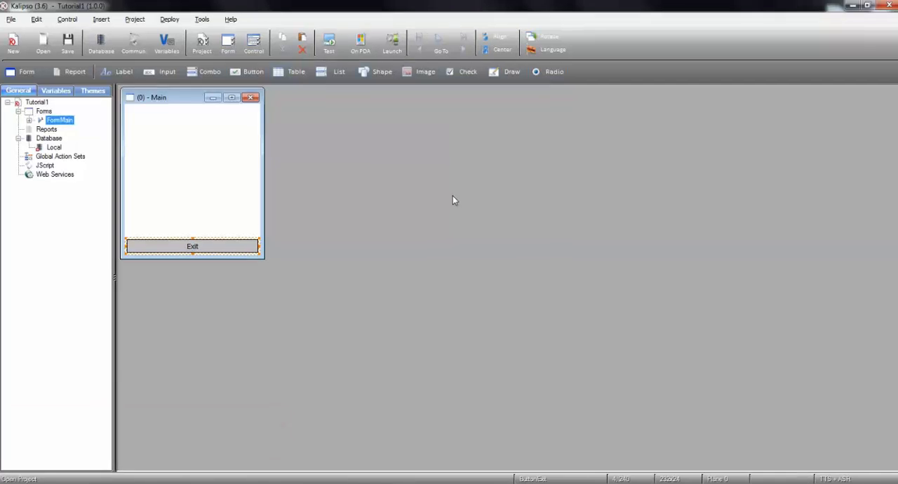
- Regenerate the Tutorial1 project folder for the chosen target and acknowledge completion
{"action": "left_click", "coordinate": [170, 20]}
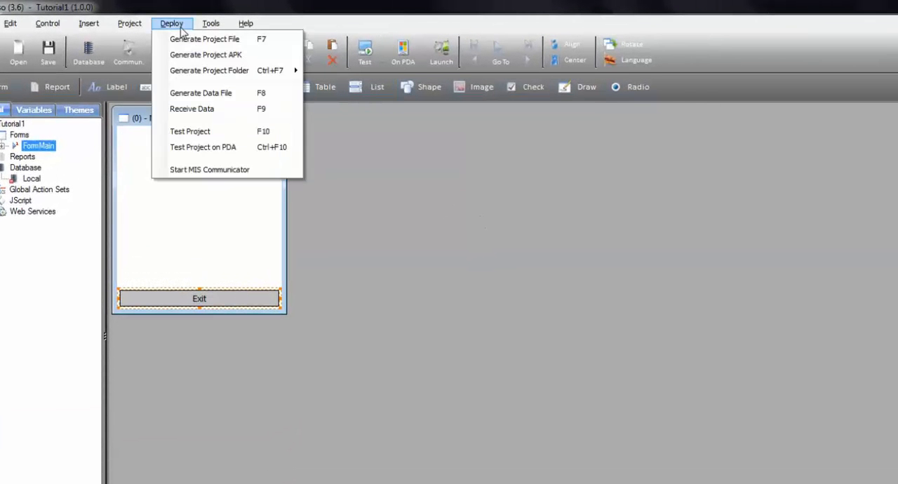
{"action": "mouse_move", "coordinate": [209, 71]}
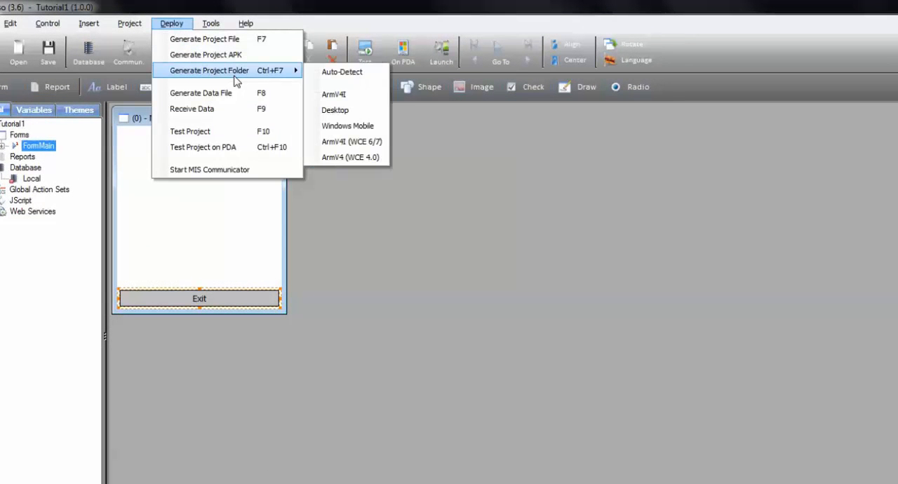
{"action": "left_click", "coordinate": [334, 109]}
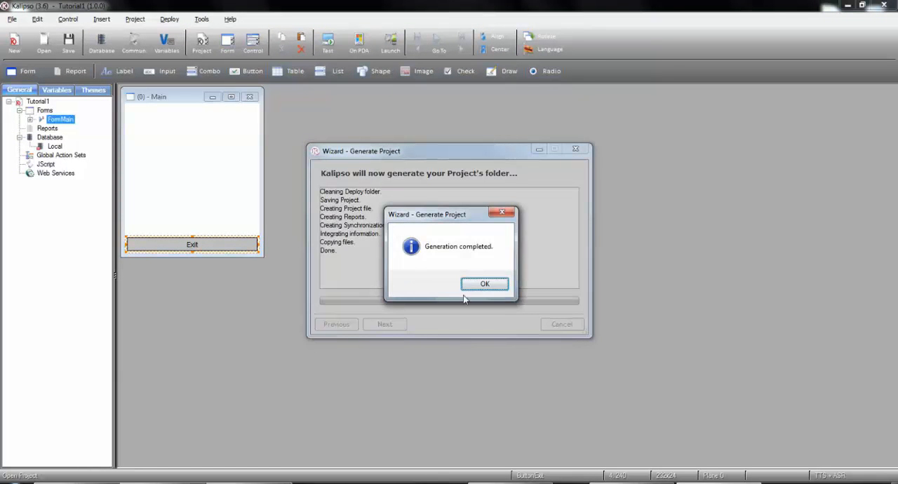
{"action": "left_click", "coordinate": [484, 283]}
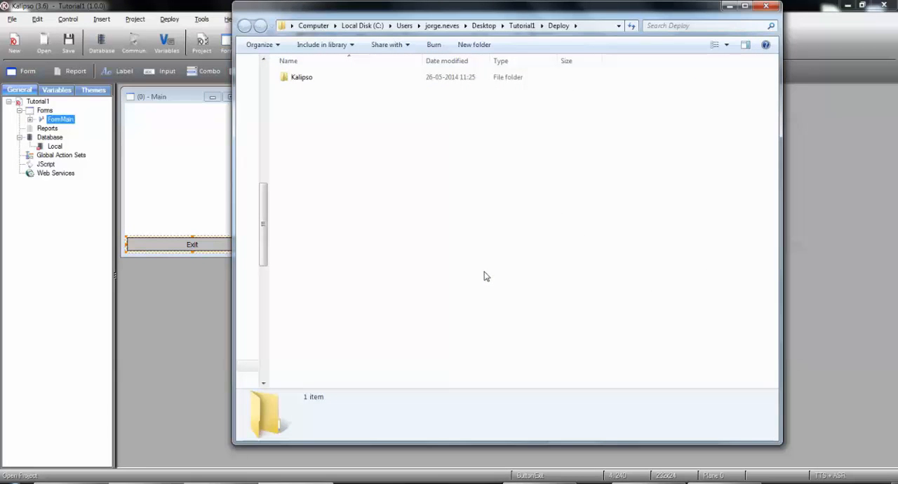
{"action": "mouse_move", "coordinate": [468, 252]}
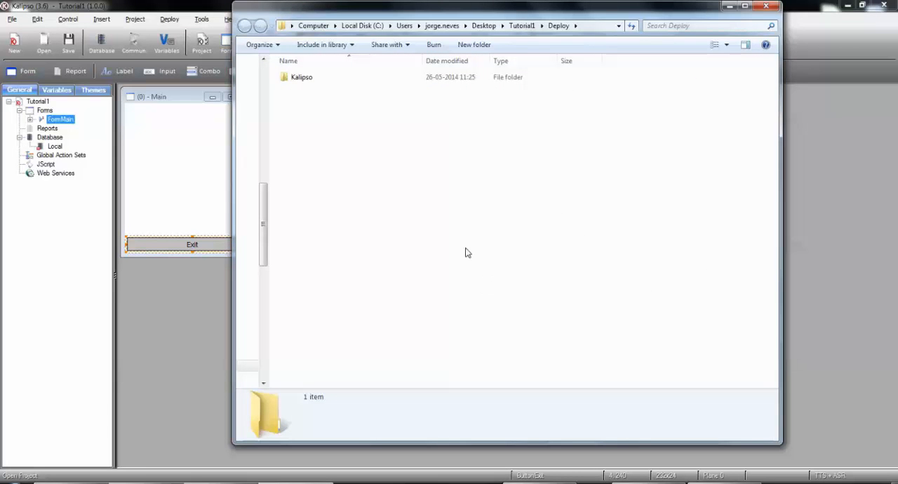
- Run KClient on the PC from the deploy folder and create a Tutorial1 desktop shortcut
{"action": "double_click", "coordinate": [300, 77]}
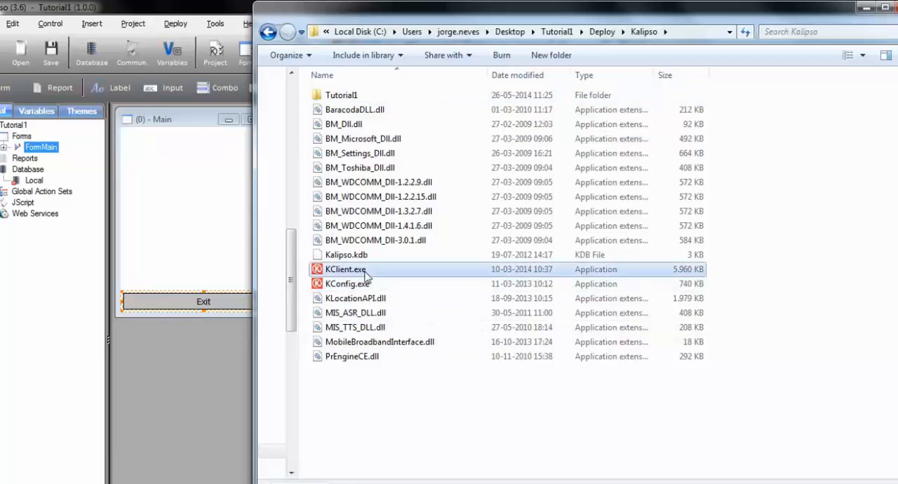
{"action": "double_click", "coordinate": [345, 269]}
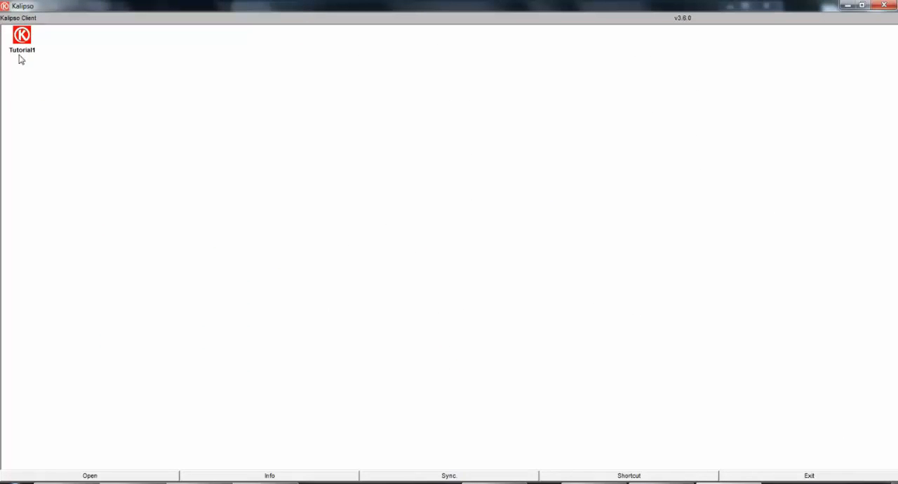
{"action": "left_click", "coordinate": [629, 475]}
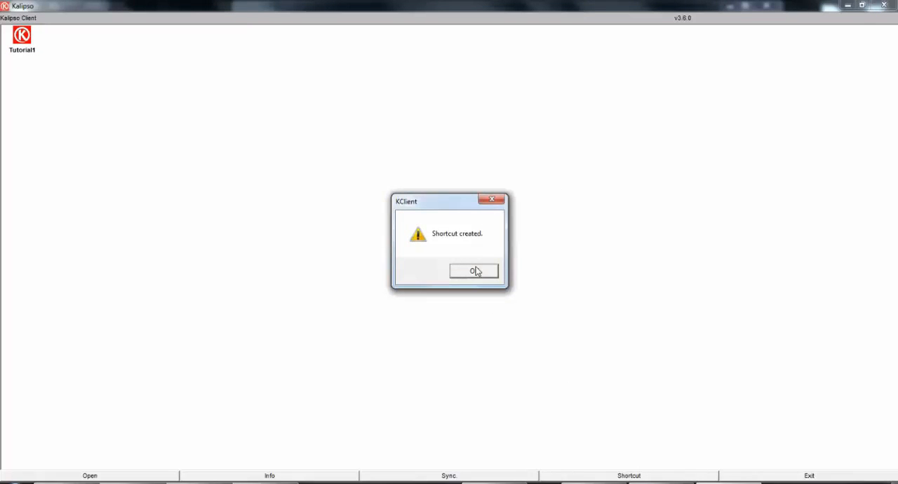
{"action": "left_click", "coordinate": [474, 272]}
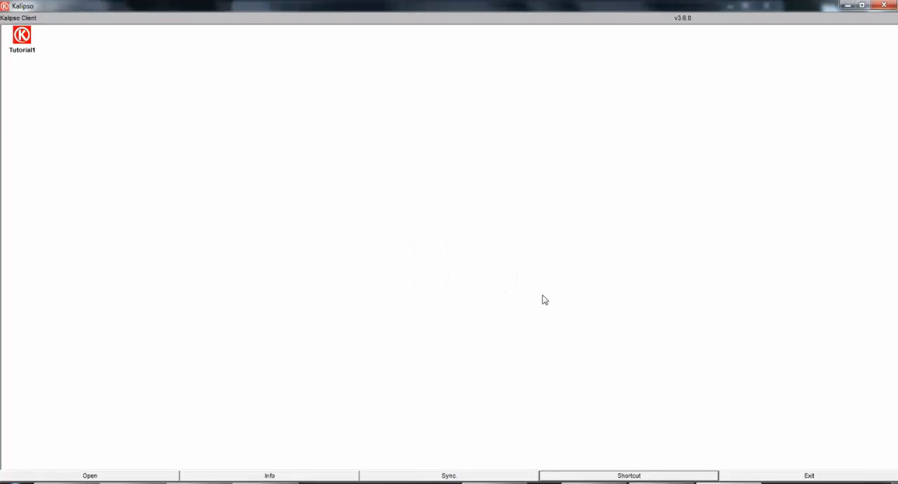
{"action": "left_click", "coordinate": [808, 476]}
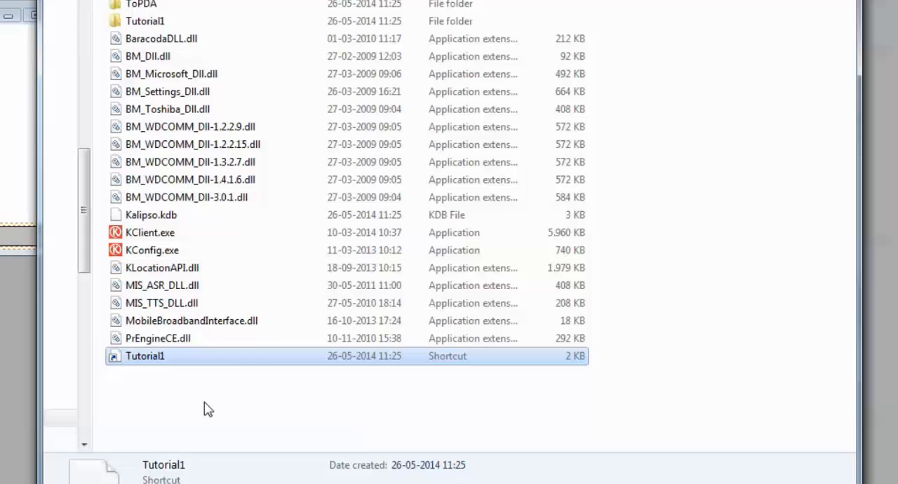
{"action": "mouse_move", "coordinate": [217, 409]}
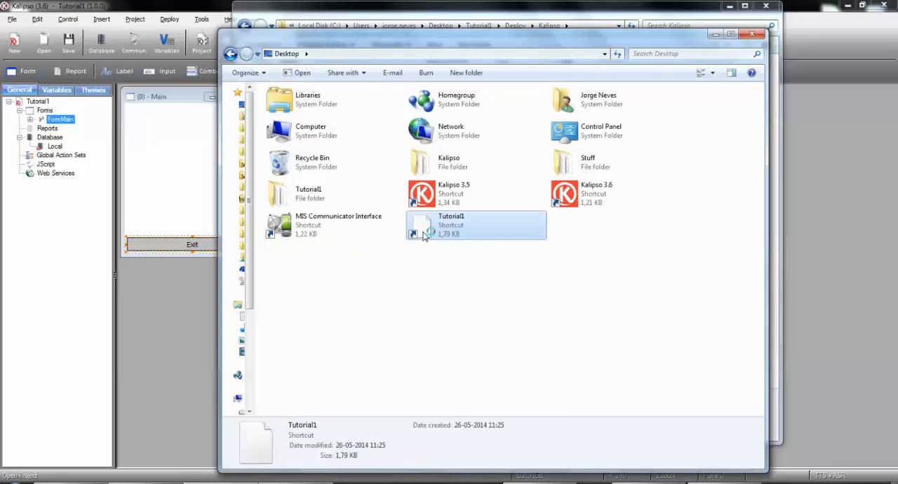
- Launch Tutorial1 from its desktop shortcut, view the Main form, then exit it
{"action": "double_click", "coordinate": [476, 224]}
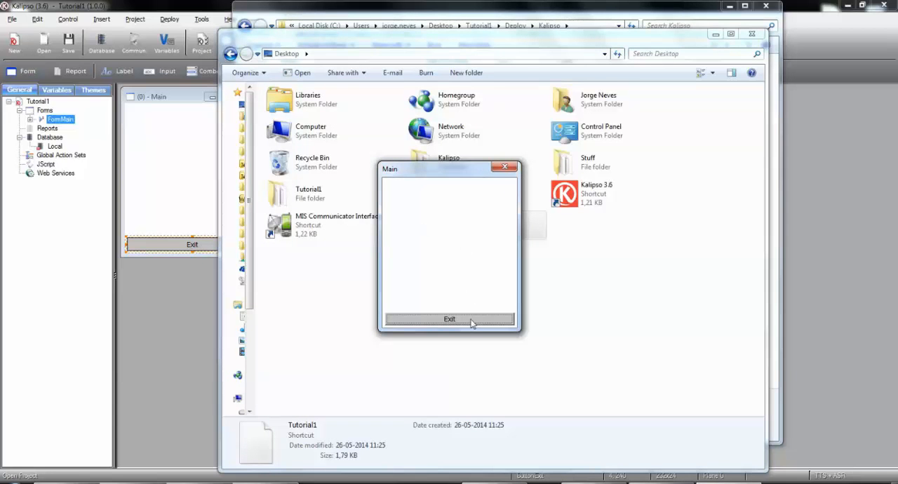
{"action": "left_click", "coordinate": [449, 318]}
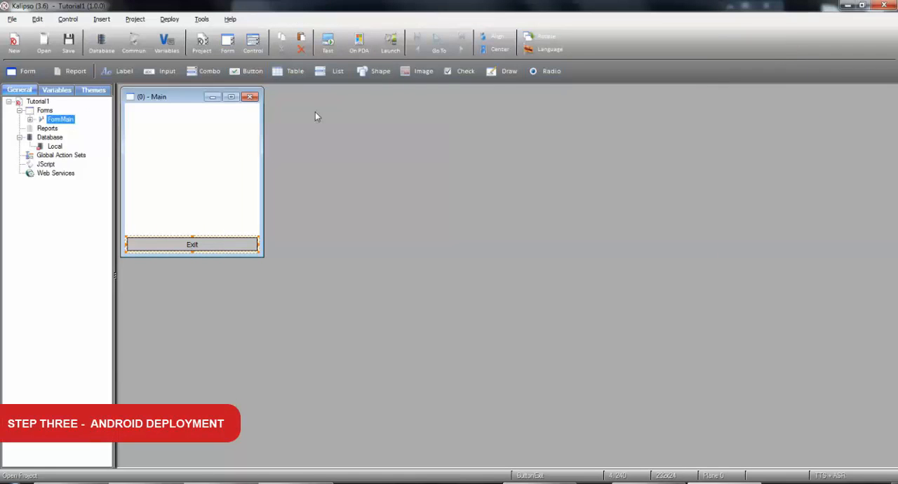
{"action": "mouse_move", "coordinate": [384, 194]}
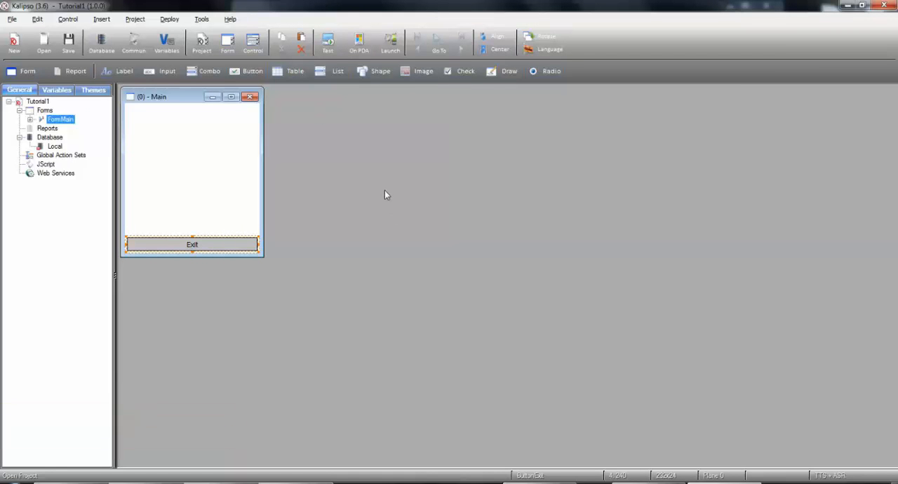
{"action": "mouse_move", "coordinate": [359, 41]}
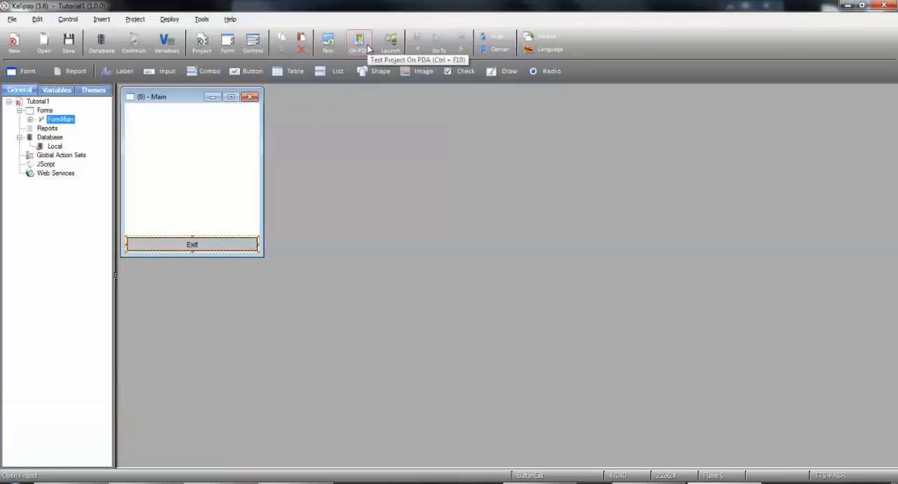
{"action": "mouse_move", "coordinate": [424, 317]}
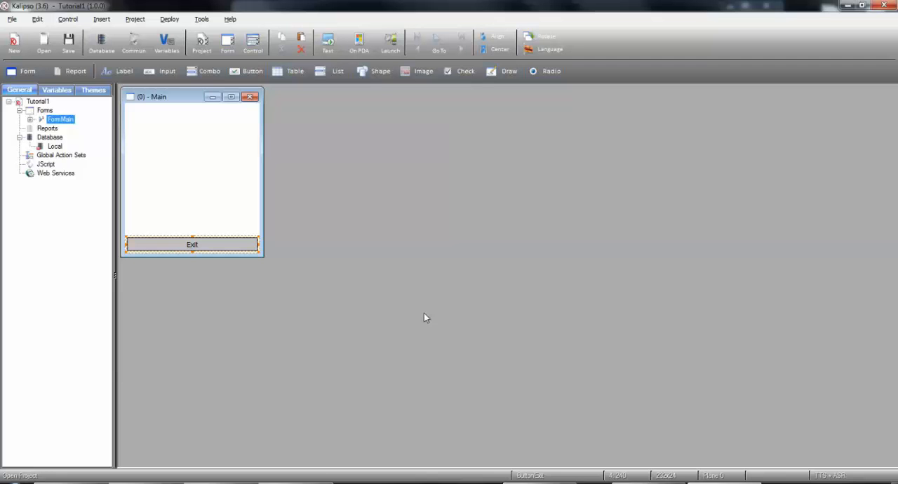
{"action": "mouse_move", "coordinate": [426, 317]}
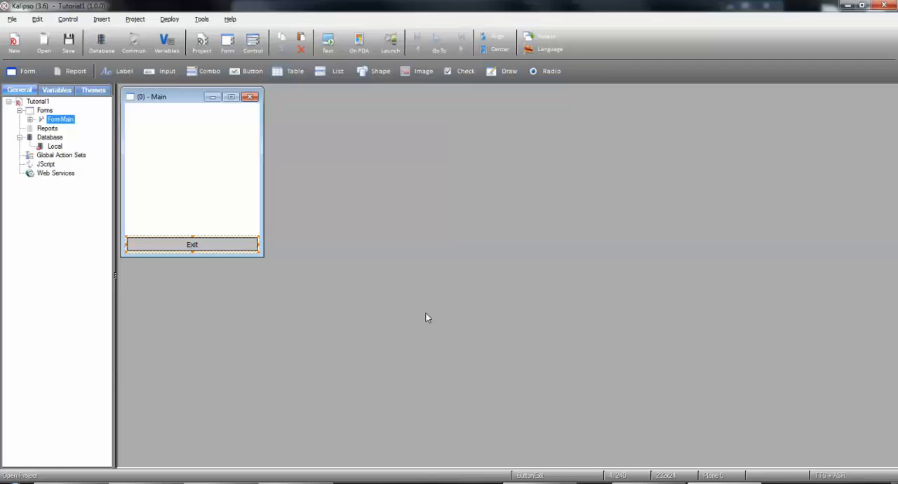
{"action": "mouse_move", "coordinate": [429, 323]}
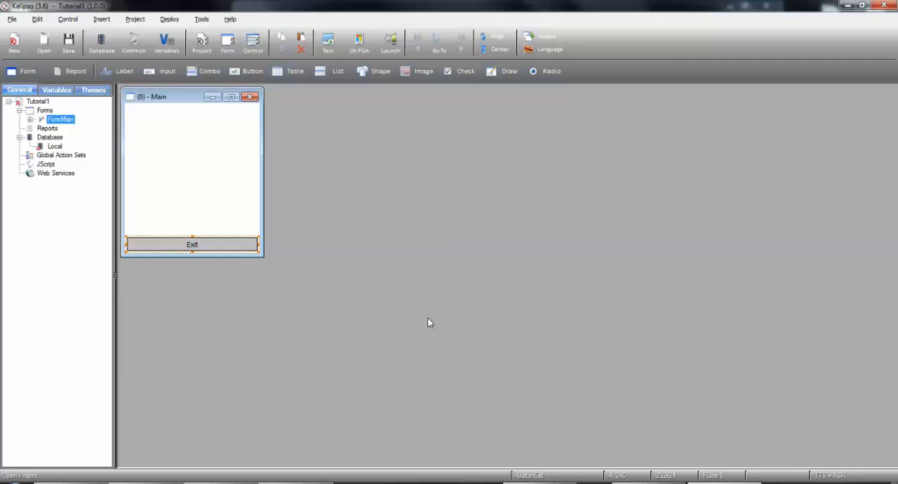
{"action": "mouse_move", "coordinate": [435, 325]}
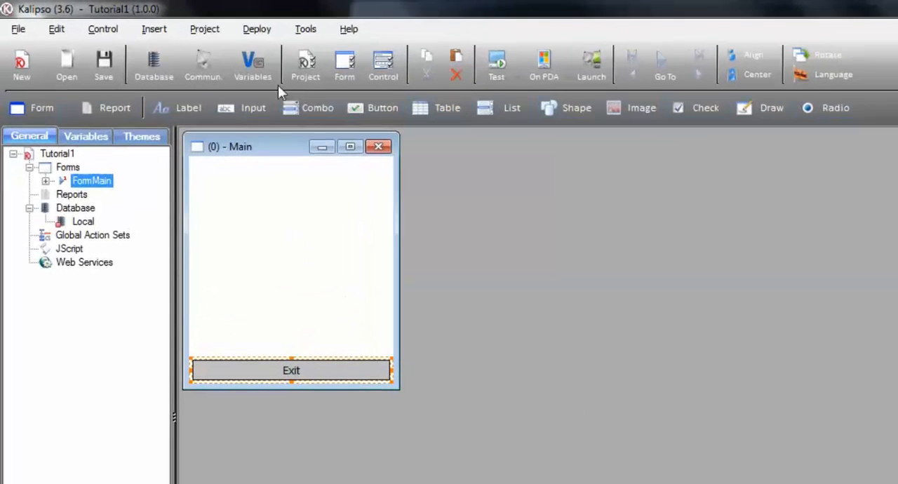
- Start Generate Project APK for Tutorial1, review its General package details, and move to Signature
{"action": "left_click", "coordinate": [257, 28]}
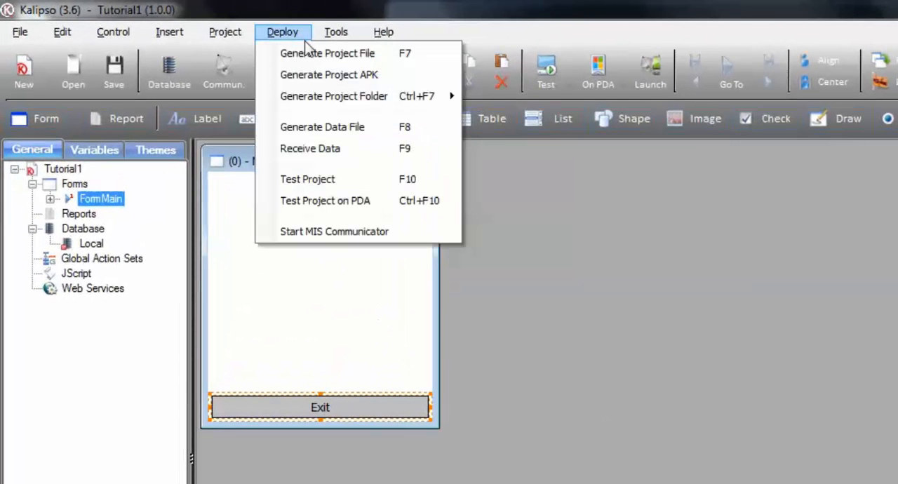
{"action": "left_click", "coordinate": [328, 74]}
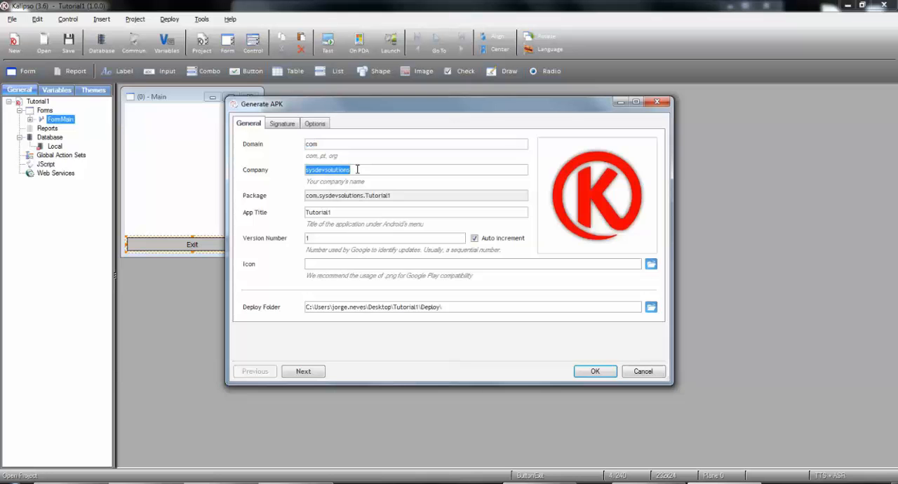
{"action": "mouse_move", "coordinate": [383, 194]}
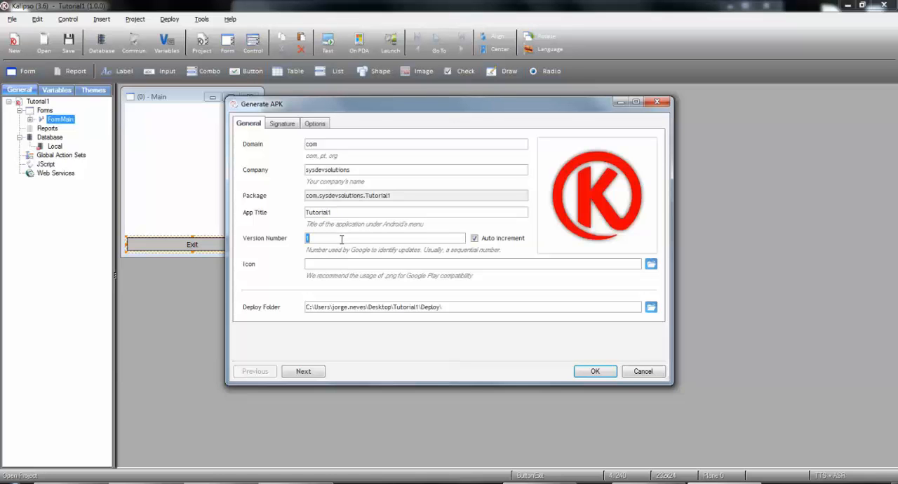
{"action": "mouse_move", "coordinate": [488, 242]}
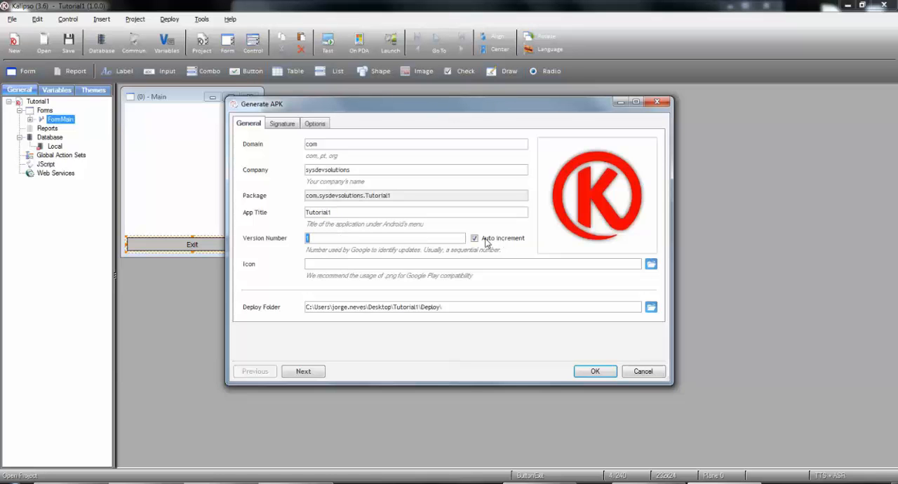
{"action": "mouse_move", "coordinate": [441, 238]}
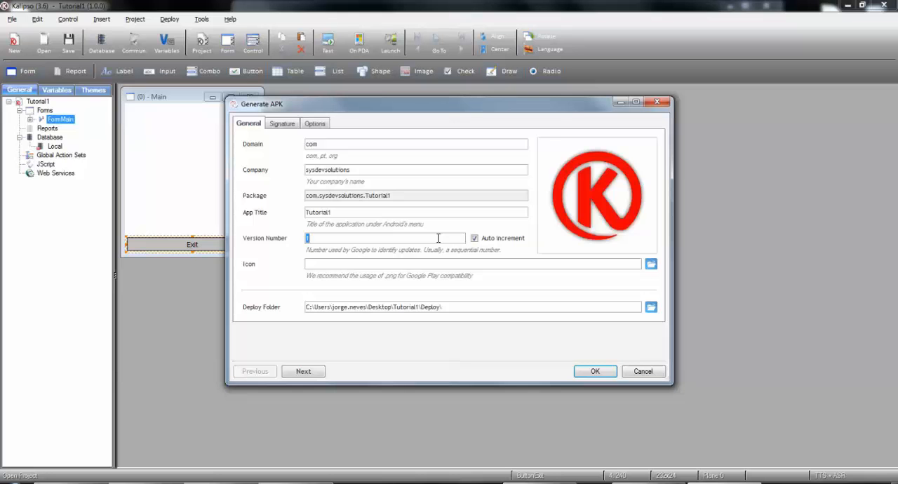
{"action": "mouse_move", "coordinate": [437, 248]}
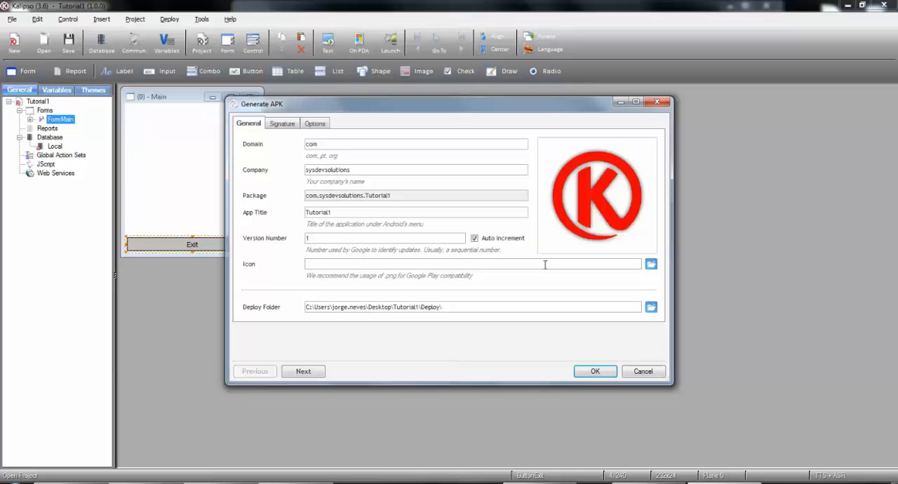
{"action": "mouse_move", "coordinate": [547, 265]}
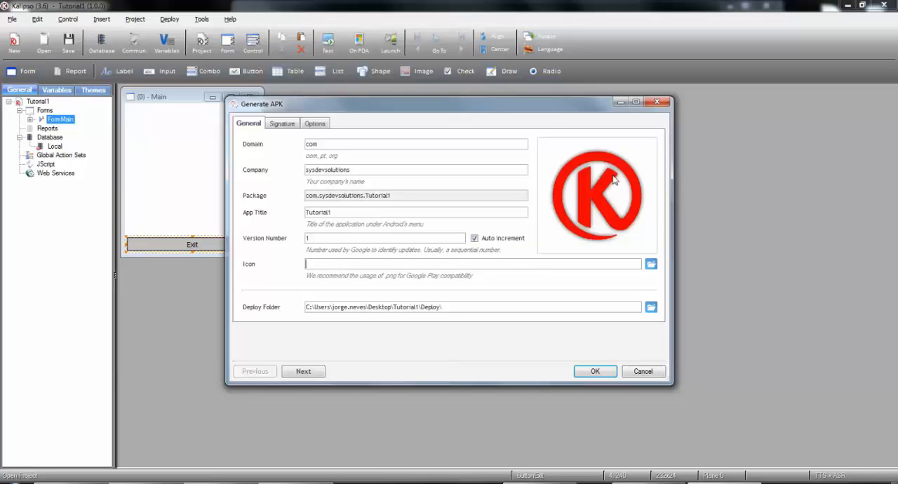
{"action": "mouse_move", "coordinate": [510, 235]}
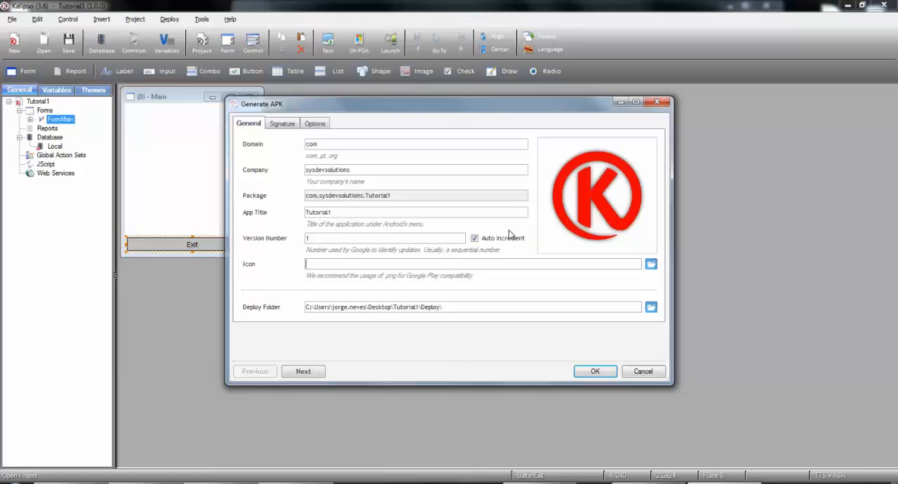
{"action": "mouse_move", "coordinate": [508, 236]}
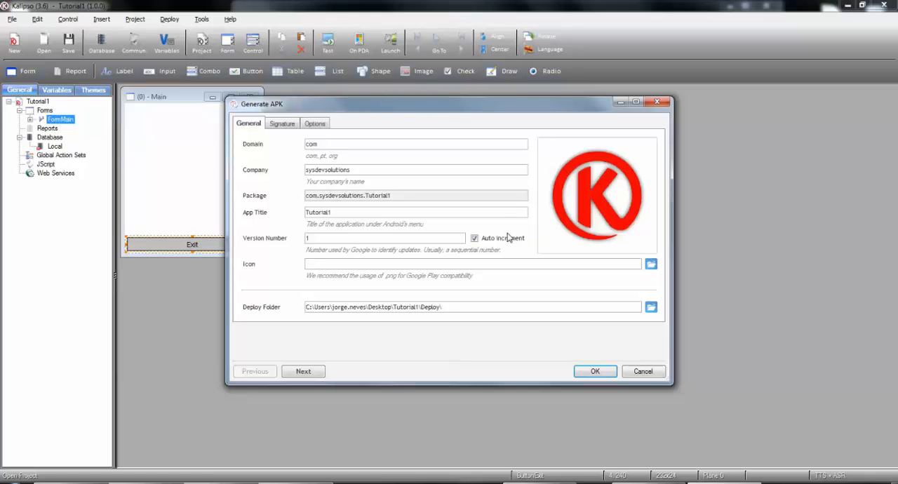
{"action": "mouse_move", "coordinate": [508, 235]}
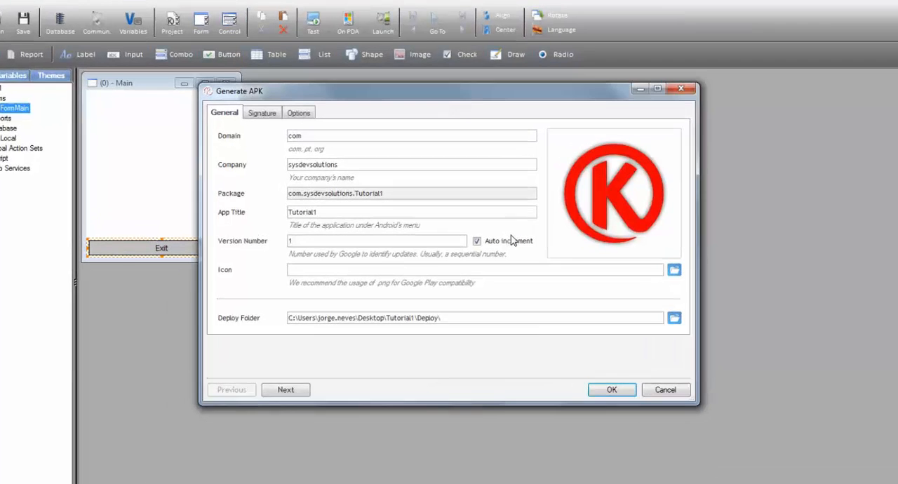
{"action": "left_click", "coordinate": [261, 112]}
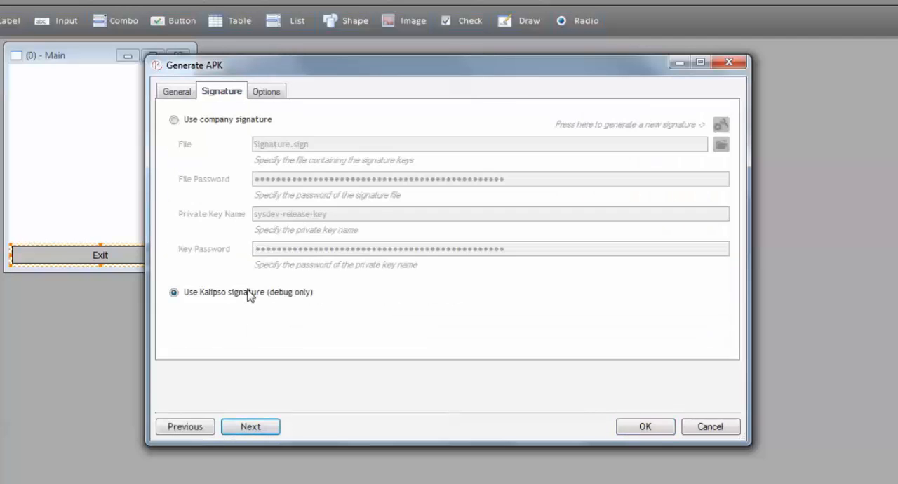
- Choose company signature and start a new keys file stored on the Desktop
{"action": "left_click", "coordinate": [174, 119]}
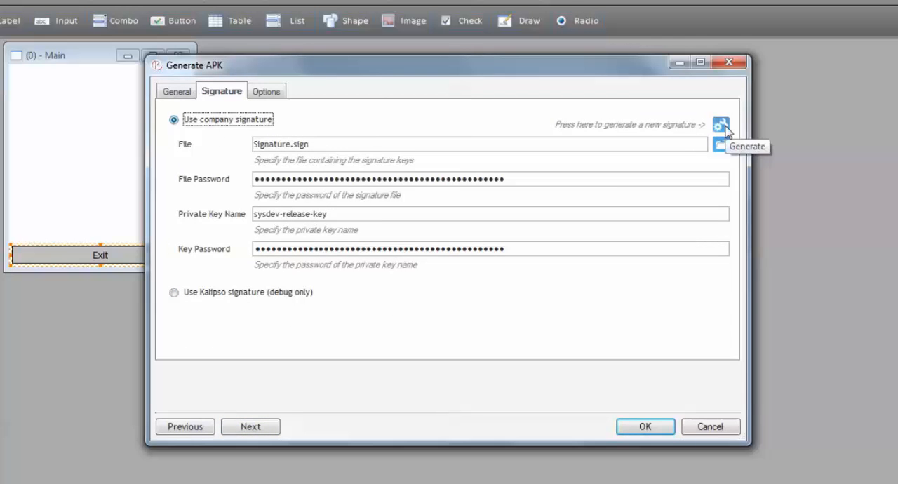
{"action": "left_click", "coordinate": [721, 125]}
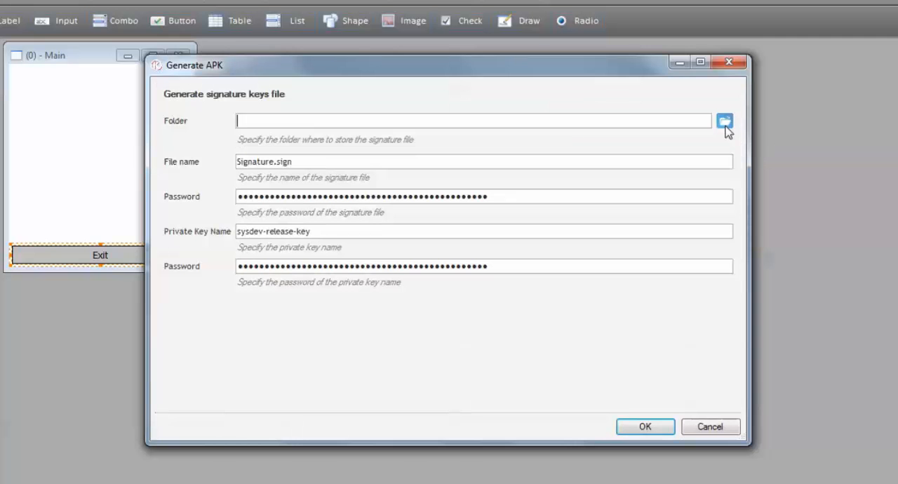
{"action": "mouse_move", "coordinate": [480, 185]}
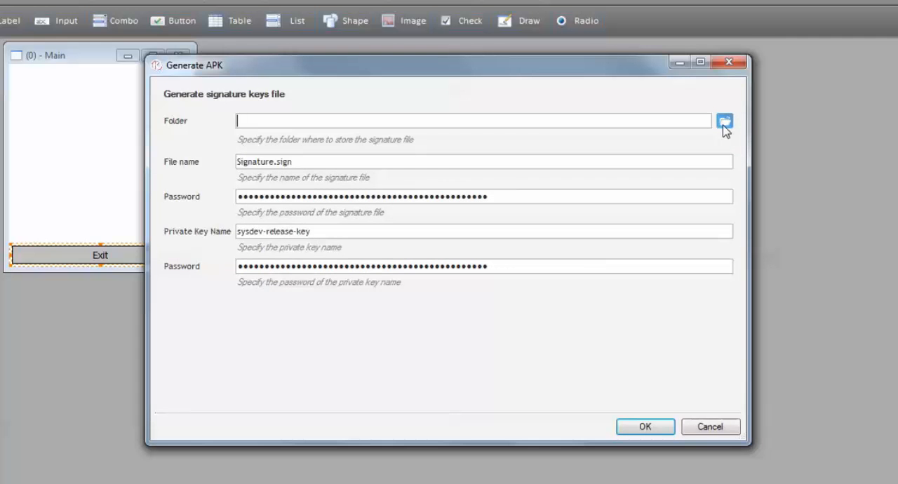
{"action": "left_click", "coordinate": [724, 121]}
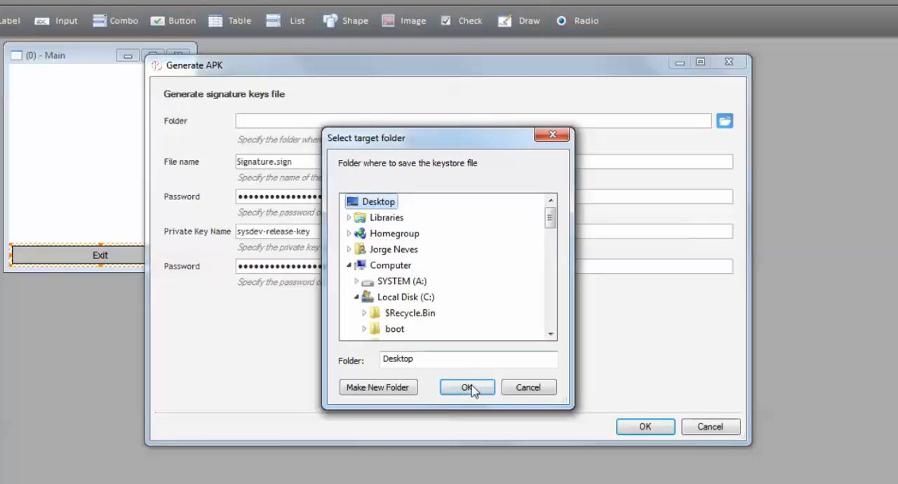
{"action": "left_click", "coordinate": [466, 387]}
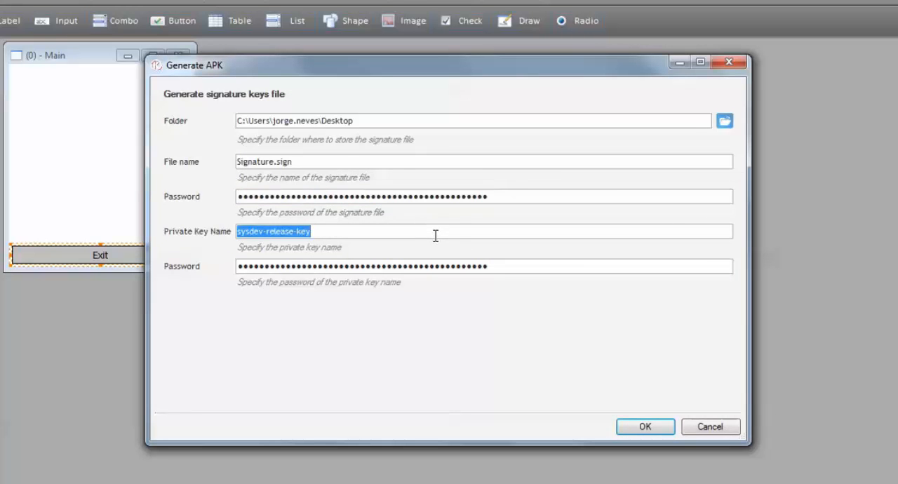
- Create the keys file with private key name sysdev-release-key and set it as the company signature
{"action": "left_click", "coordinate": [484, 267]}
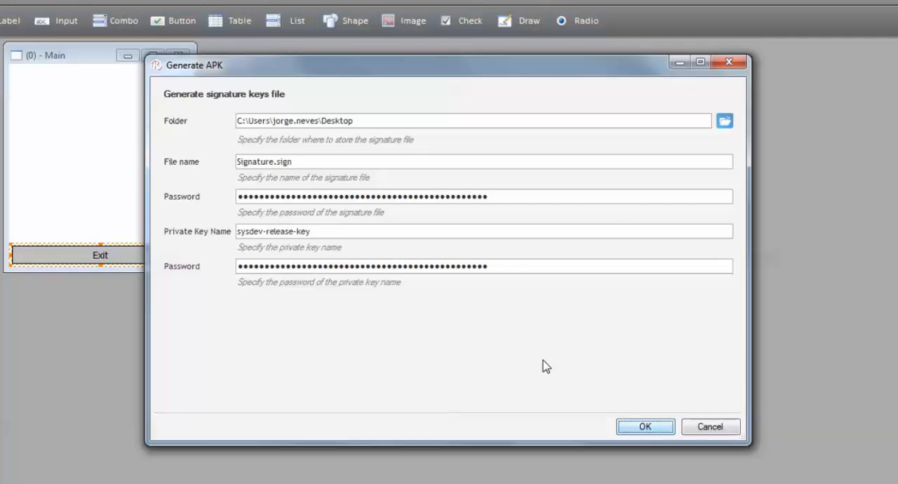
{"action": "left_click", "coordinate": [644, 427]}
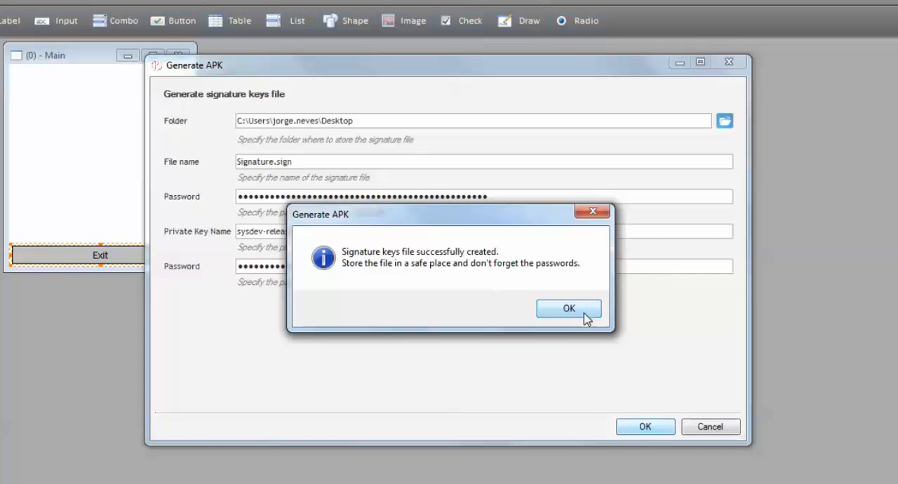
{"action": "left_click", "coordinate": [568, 309]}
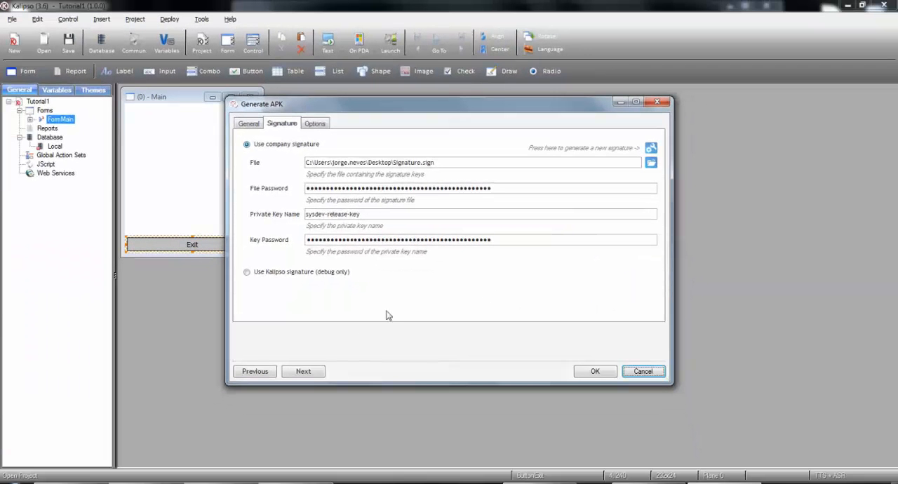
{"action": "left_click", "coordinate": [651, 162]}
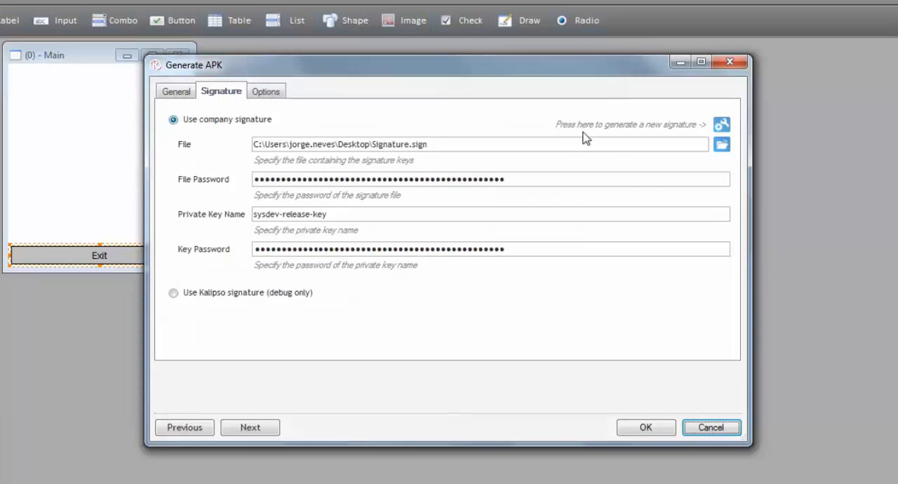
{"action": "mouse_move", "coordinate": [421, 174]}
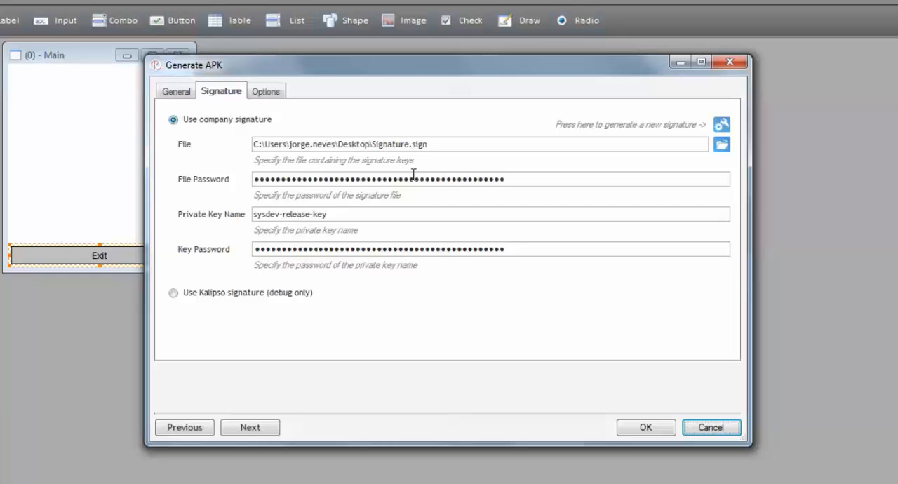
- Show the APK build Options with all four target screen sizes kept checked
{"action": "left_click", "coordinate": [250, 427]}
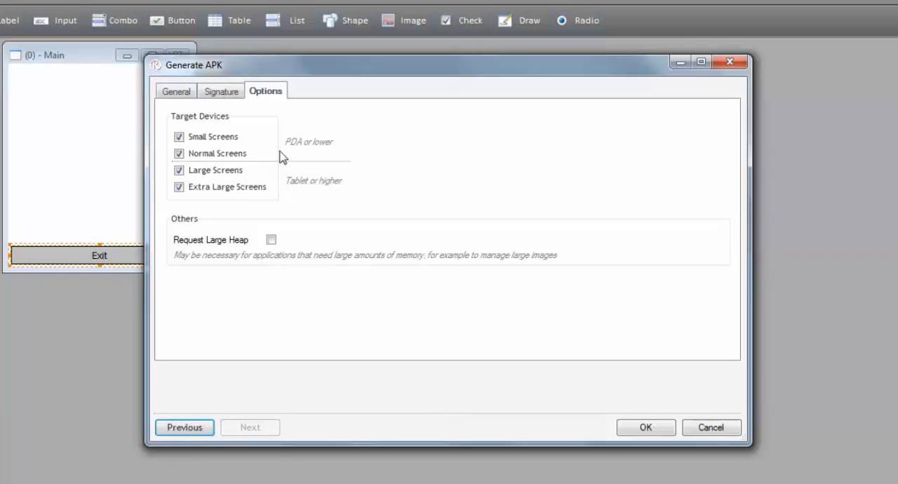
{"action": "mouse_move", "coordinate": [246, 194]}
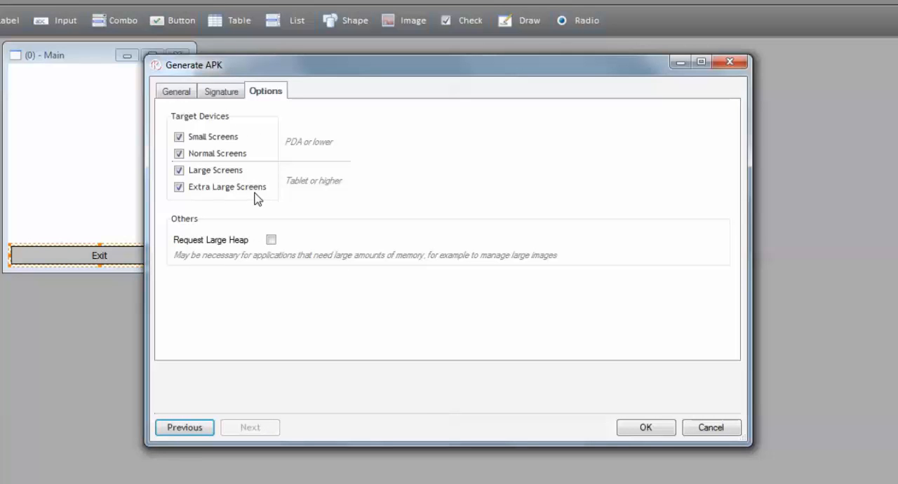
{"action": "mouse_move", "coordinate": [232, 177]}
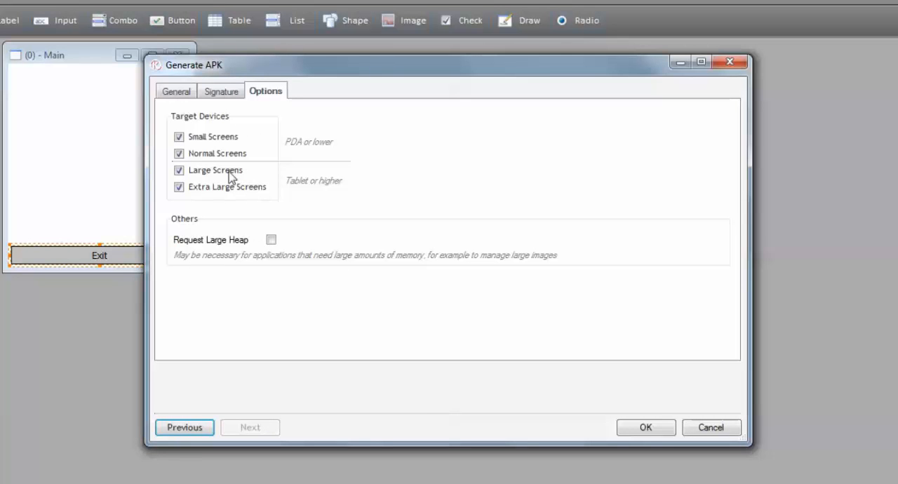
{"action": "mouse_move", "coordinate": [194, 147]}
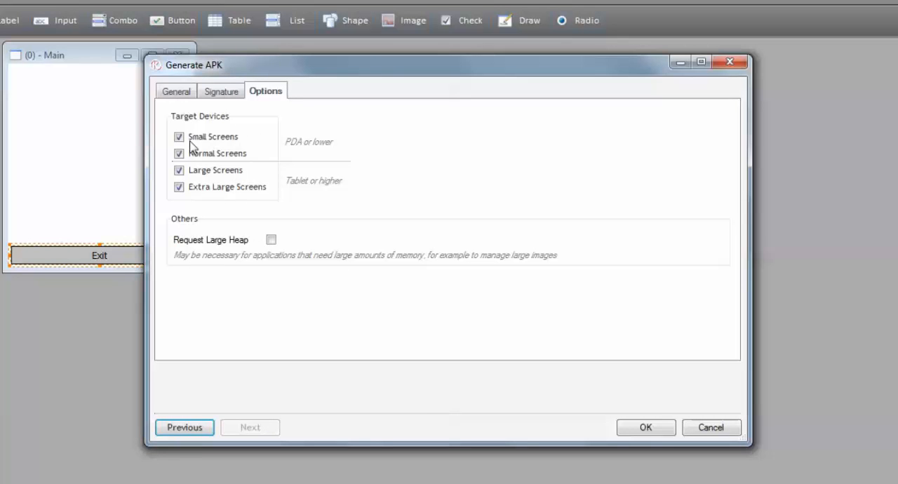
{"action": "mouse_move", "coordinate": [202, 184]}
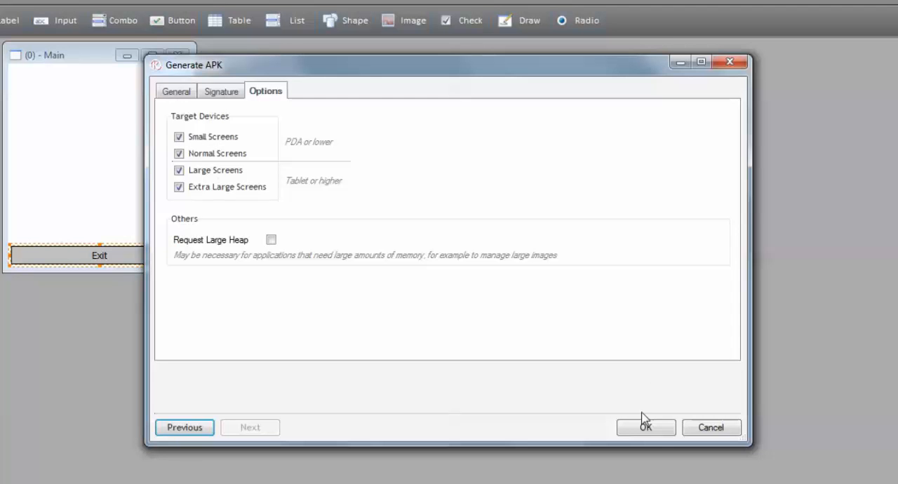
- Confirm the Generate APK dialog to build the signed Tutorial1.apk
{"action": "left_click", "coordinate": [645, 426]}
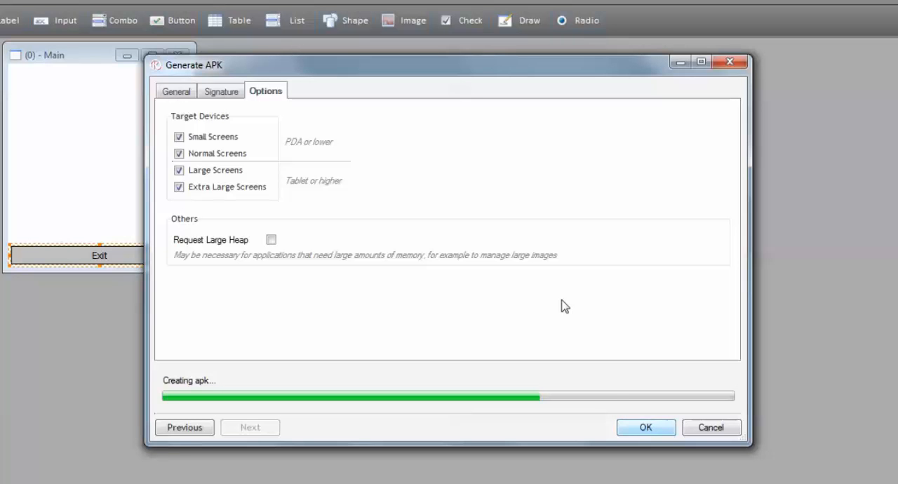
{"action": "mouse_move", "coordinate": [502, 129]}
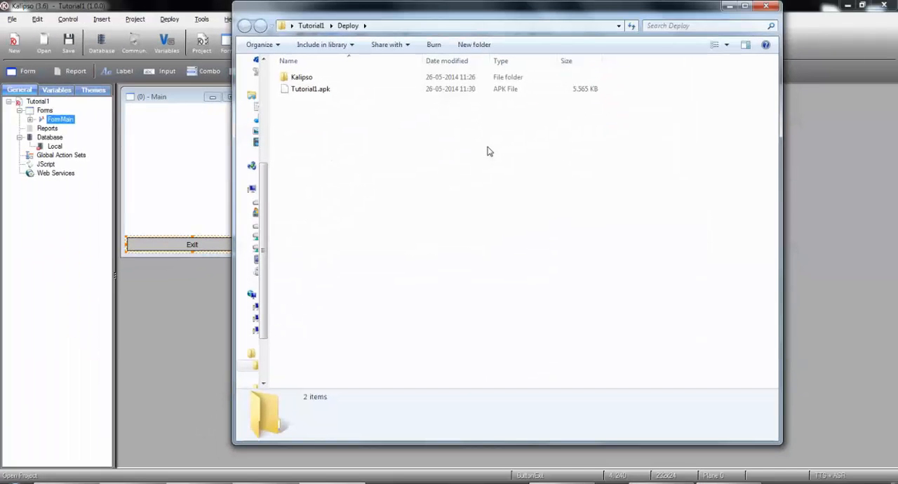
{"action": "mouse_move", "coordinate": [480, 153]}
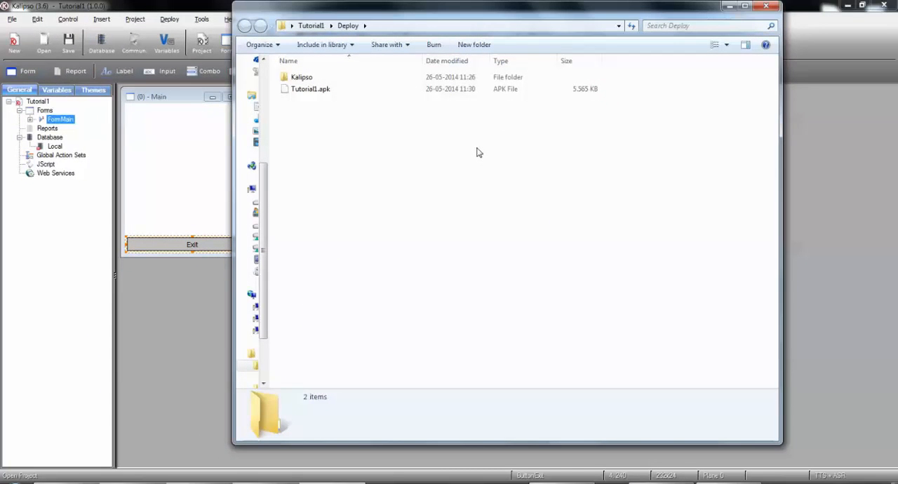
{"action": "mouse_move", "coordinate": [310, 89]}
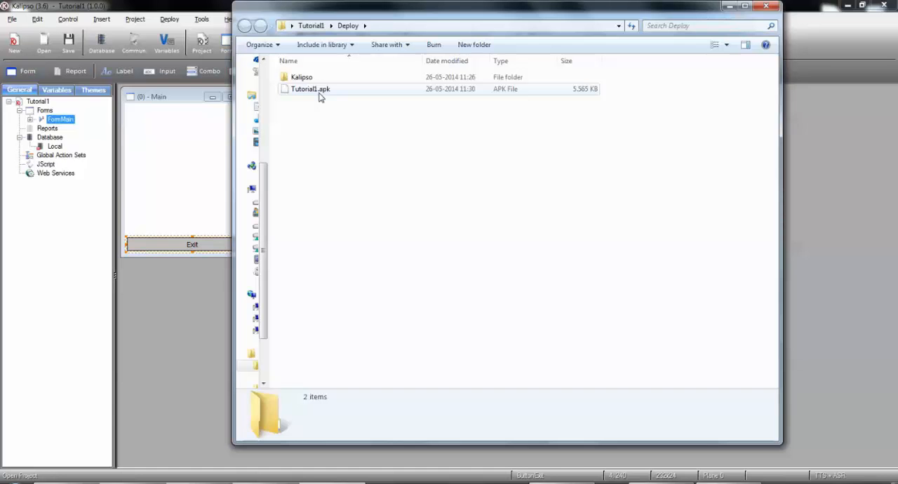
- Copy Tutorial1.apk from Deploy to the Nexus 7's internal storage and verify it appears there
{"action": "left_click", "coordinate": [310, 90]}
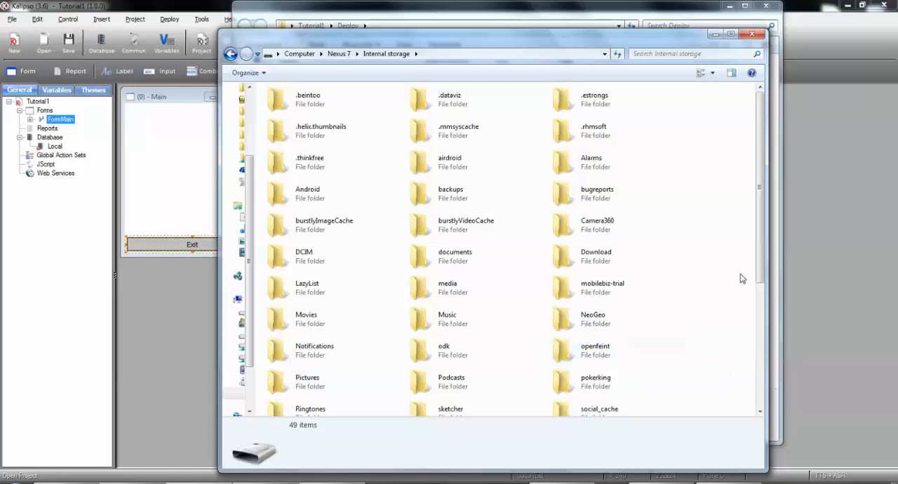
{"action": "scroll", "scroll_direction": "down", "scroll_amount": 3}
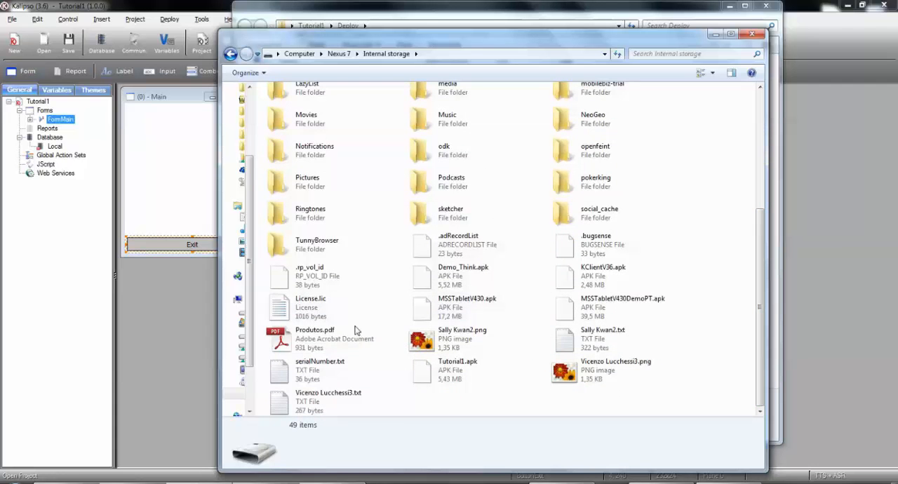
{"action": "left_click", "coordinate": [457, 370]}
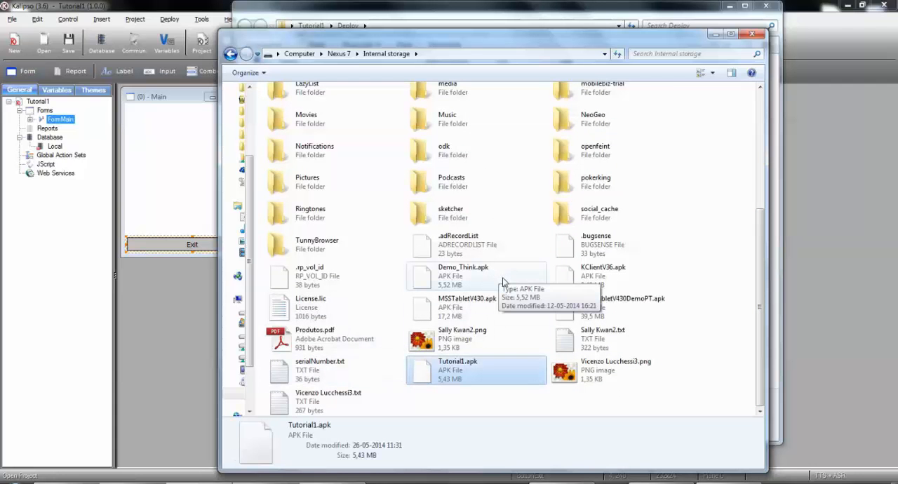
{"action": "mouse_move", "coordinate": [676, 255]}
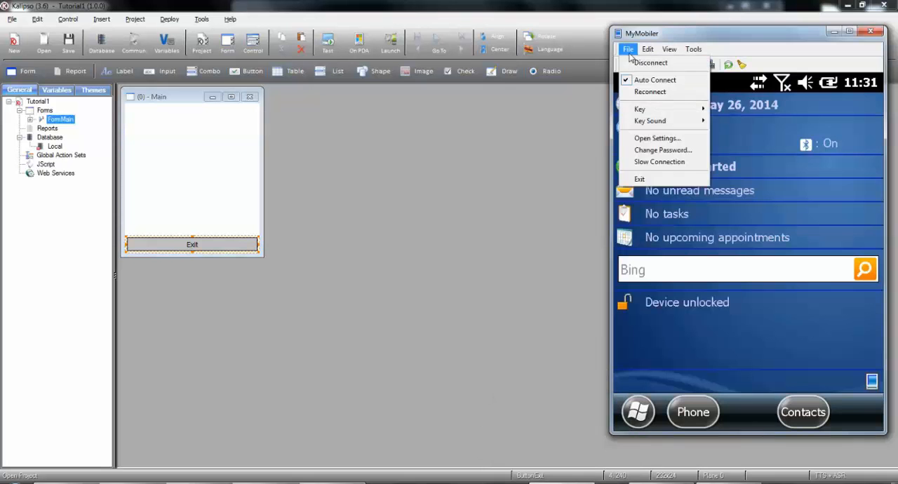
- Reconnect MyMobiler's remote view of the tablet to show its screen
{"action": "left_click", "coordinate": [628, 49]}
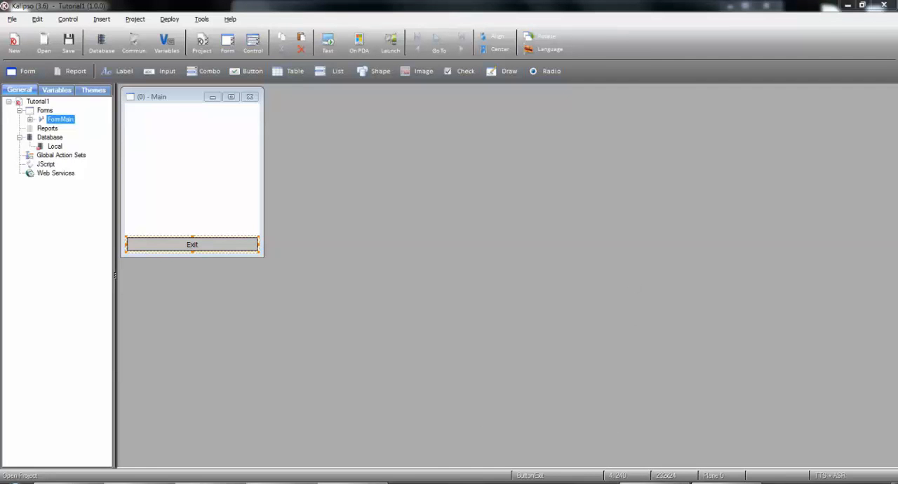
{"action": "mouse_move", "coordinate": [639, 302]}
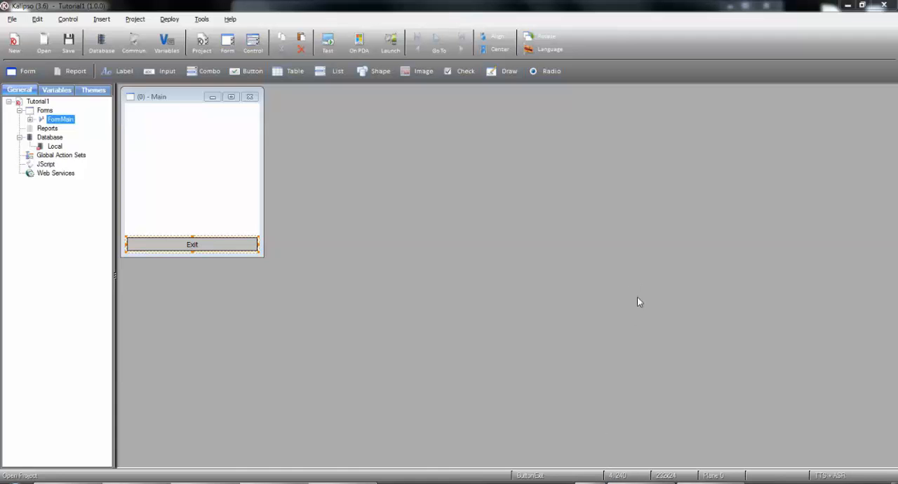
{"action": "mouse_move", "coordinate": [642, 301]}
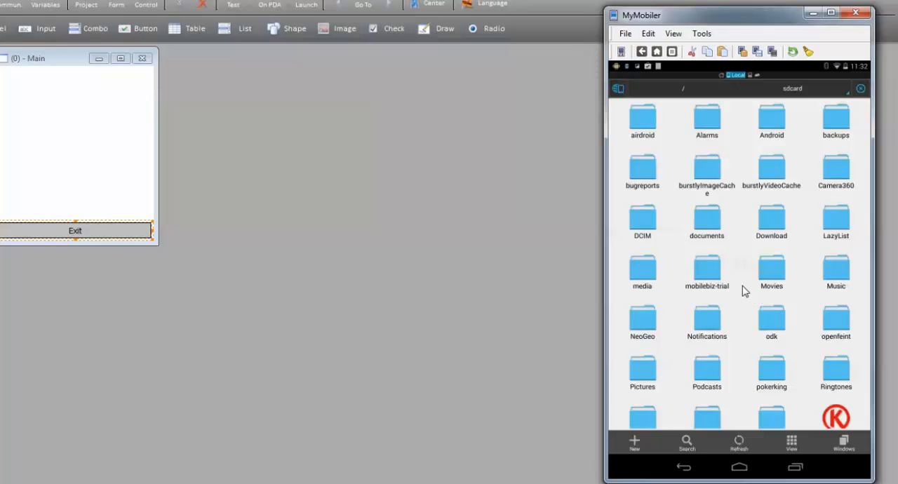
- Install Tutorial1.apk from the tablet's storage and launch the app to its Main screen with Exit
{"action": "scroll", "scroll_direction": "down", "scroll_amount": 3}
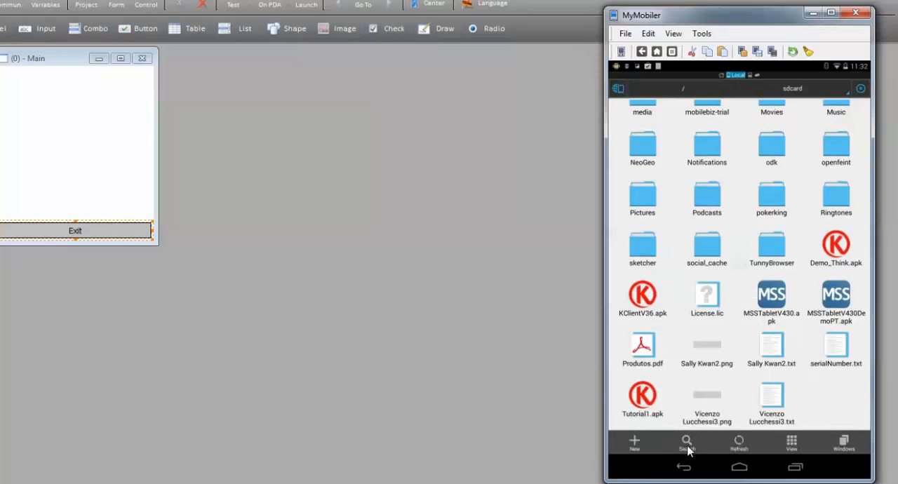
{"action": "left_click", "coordinate": [642, 396]}
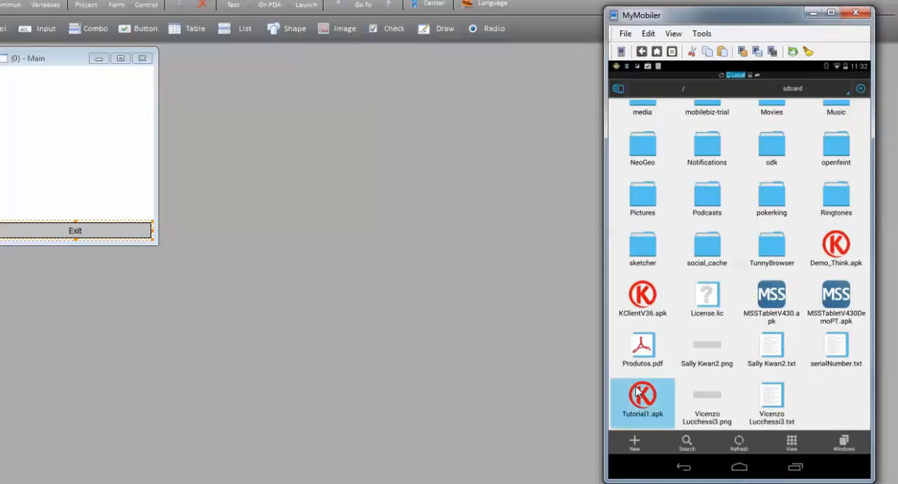
{"action": "double_click", "coordinate": [643, 400]}
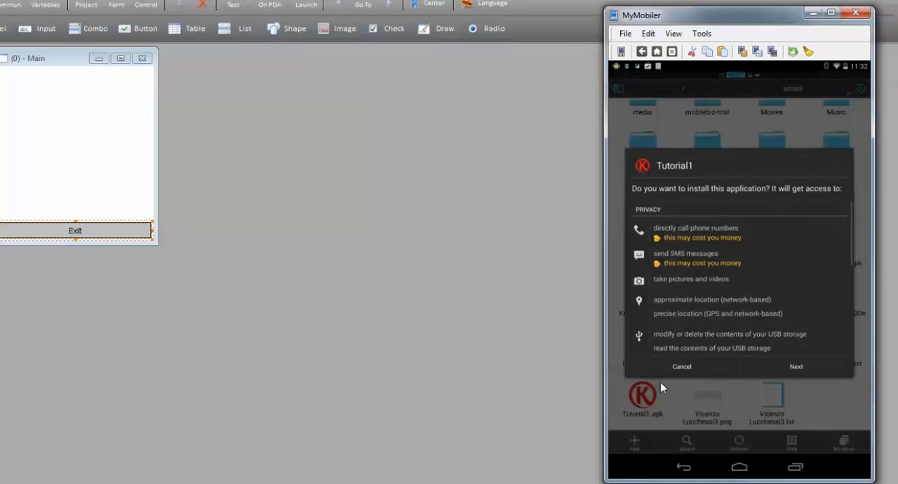
{"action": "left_click", "coordinate": [797, 366]}
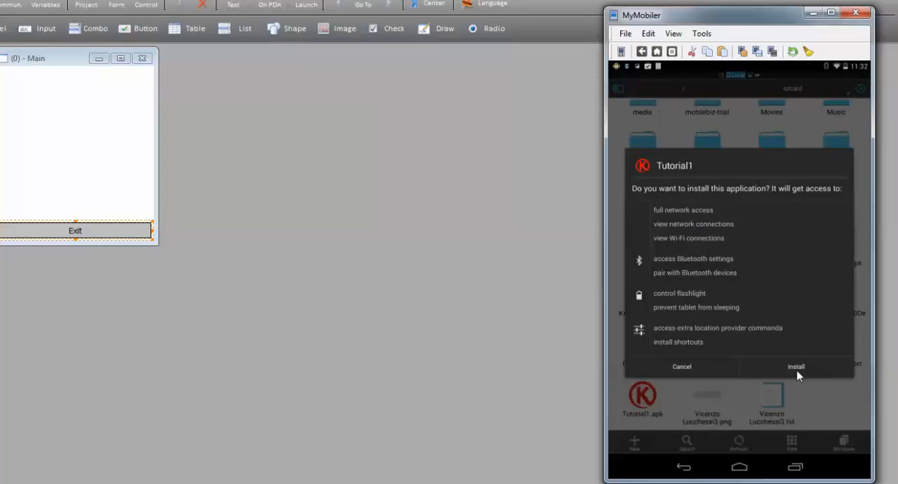
{"action": "left_click", "coordinate": [796, 366]}
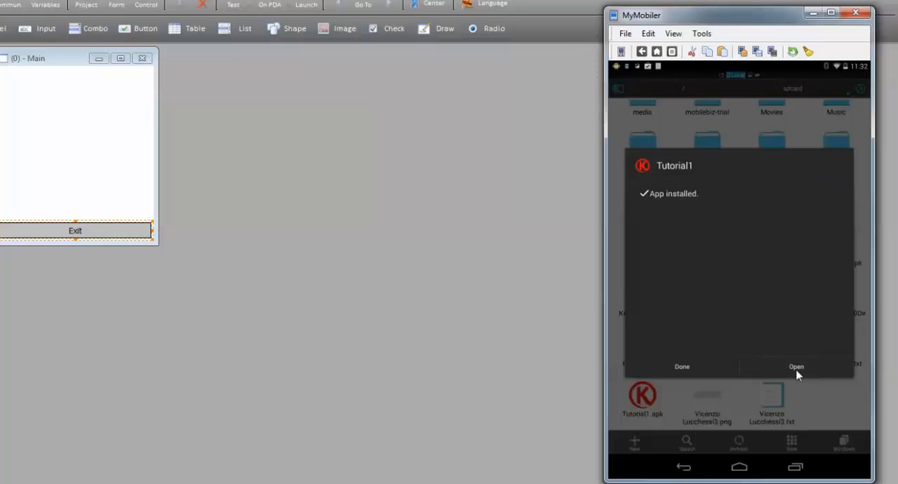
{"action": "left_click", "coordinate": [797, 366]}
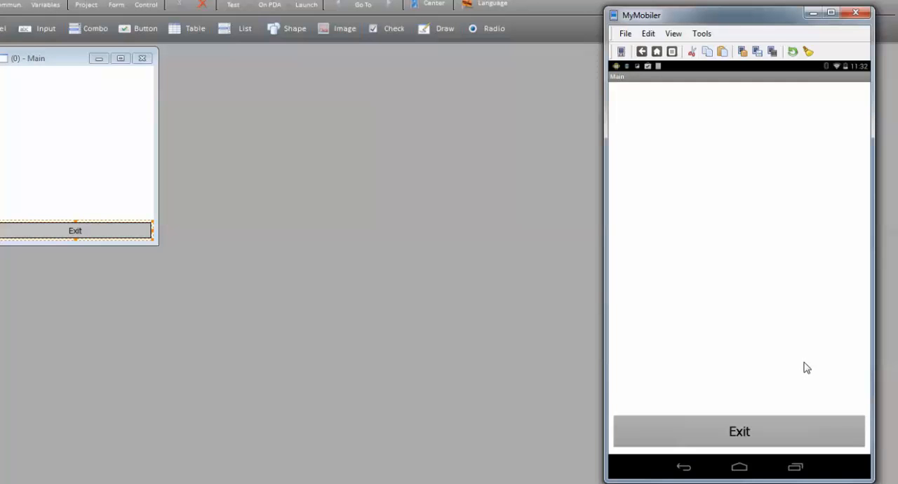
{"action": "mouse_move", "coordinate": [760, 433]}
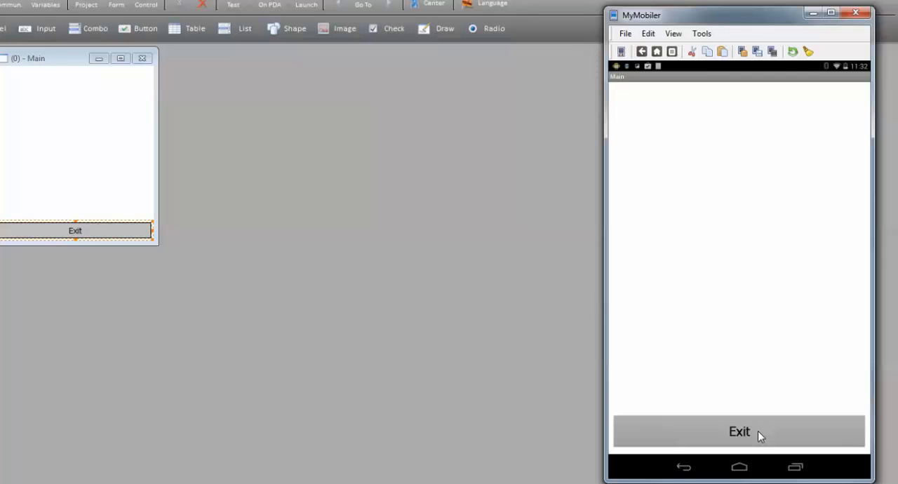
{"action": "mouse_move", "coordinate": [737, 349]}
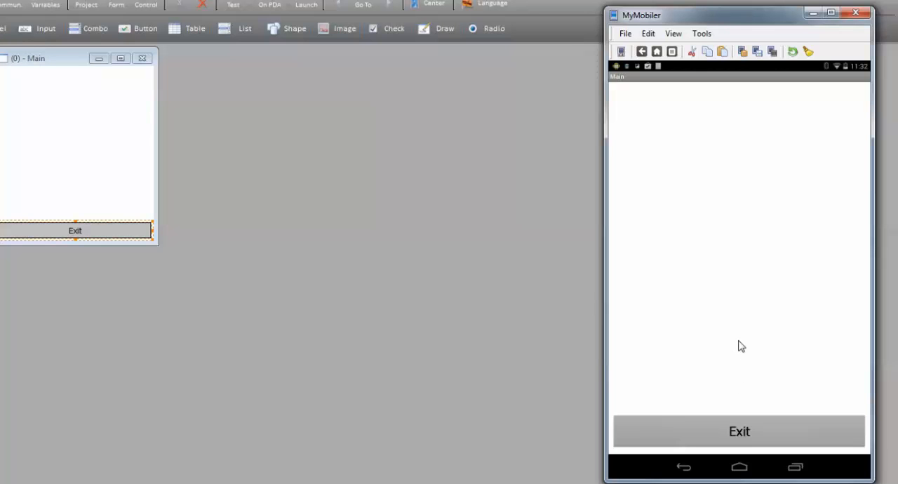
{"action": "mouse_move", "coordinate": [742, 345]}
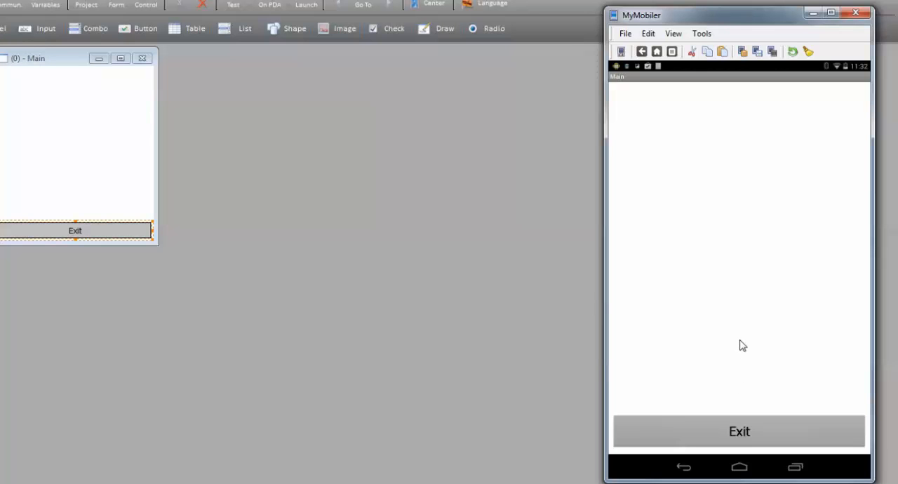
{"action": "mouse_move", "coordinate": [741, 348]}
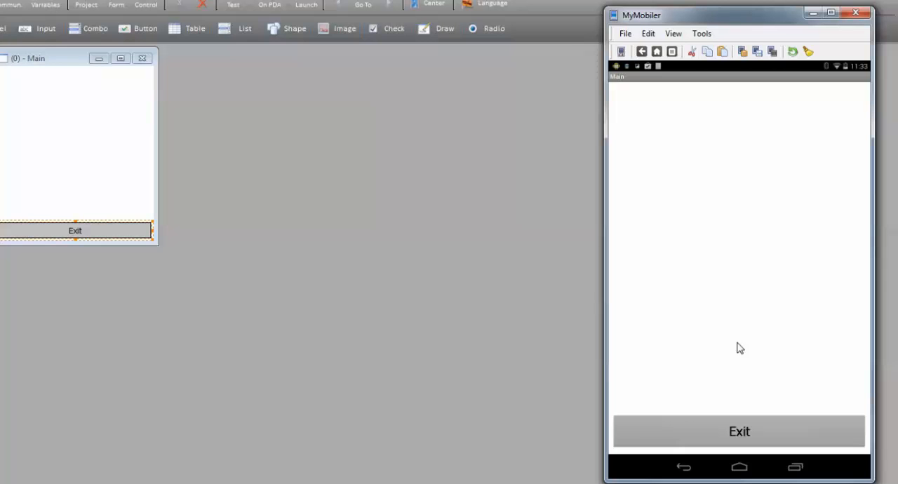